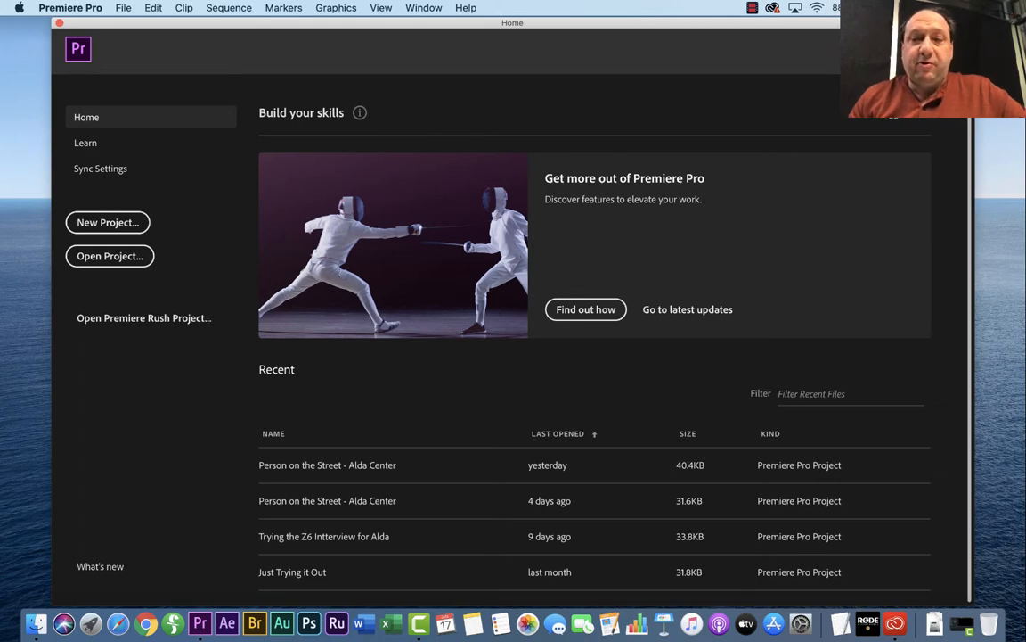
pyautogui.moveTo(344, 542)
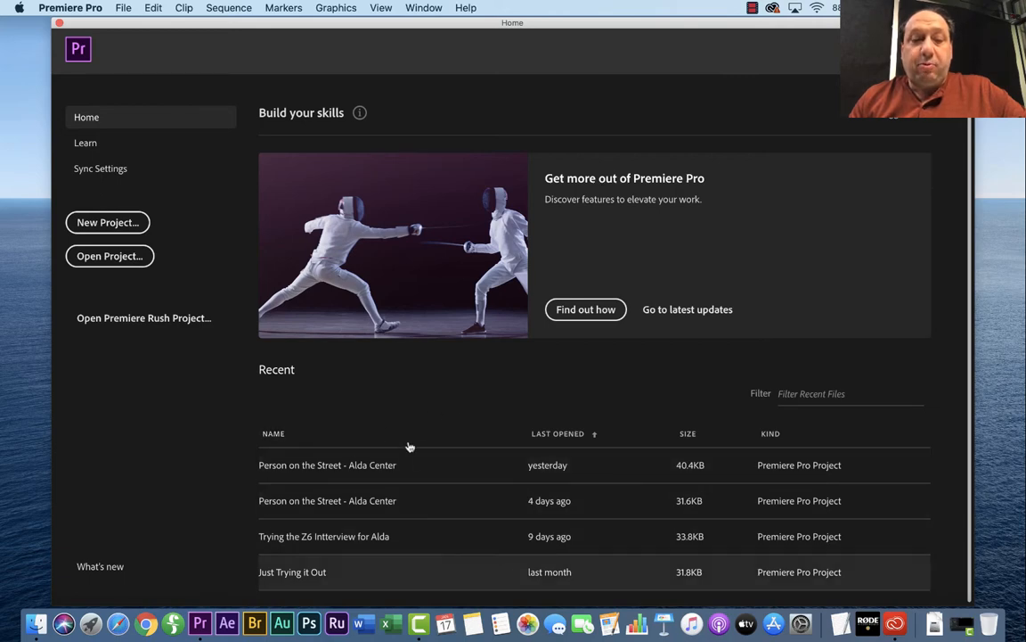
pyautogui.moveTo(161, 328)
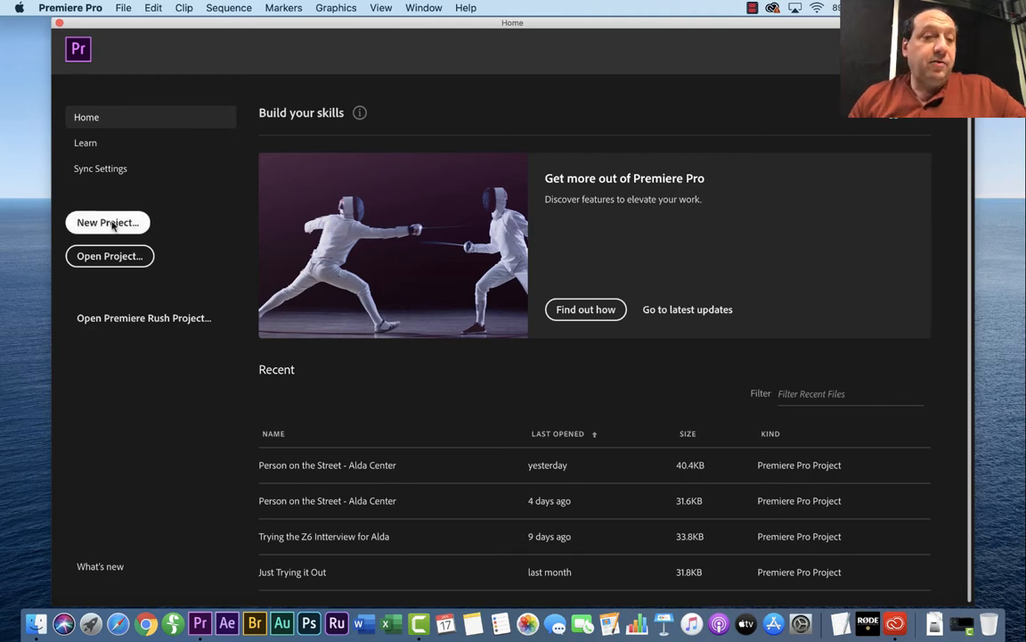
# Choose New Project on the Home screen to bring up the New Project dialog
pyautogui.click(106, 222)
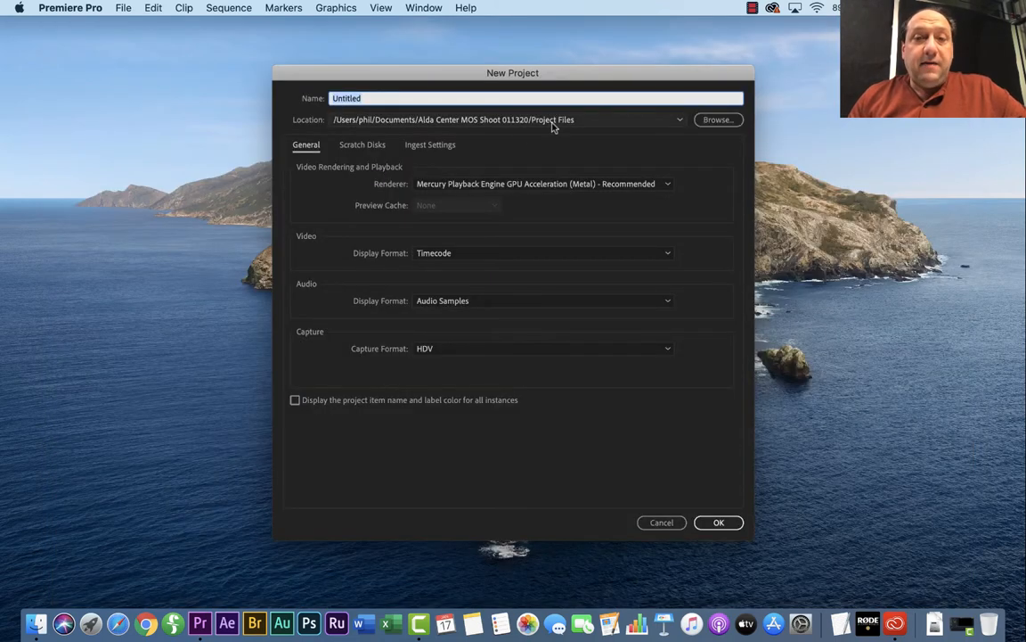
pyautogui.moveTo(446, 141)
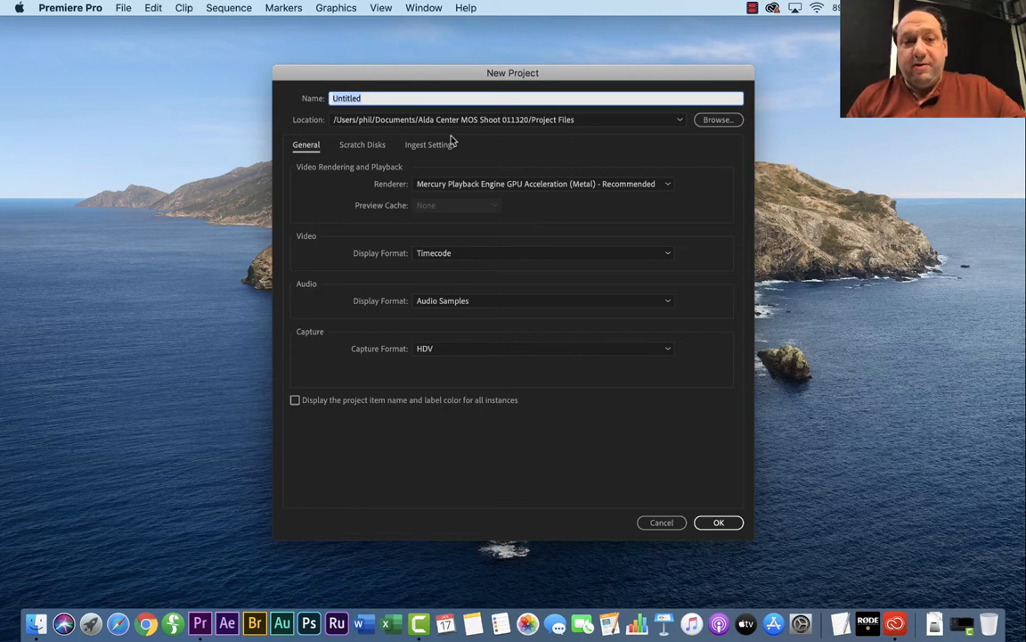
pyautogui.moveTo(285, 128)
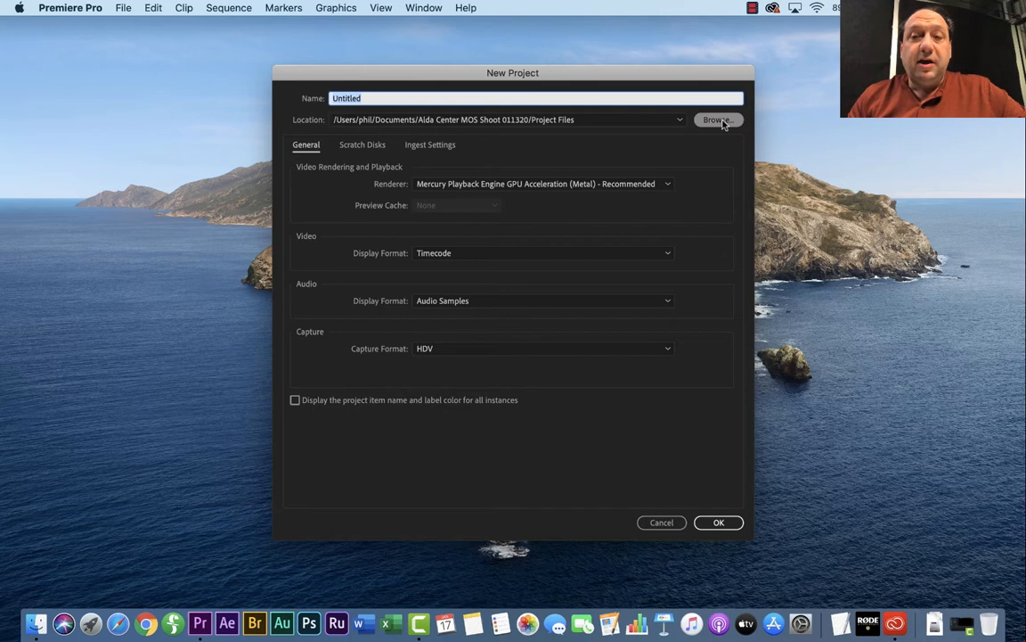
# Browse for the project's save location and enter the JRN Your Class Number folder
pyautogui.click(718, 120)
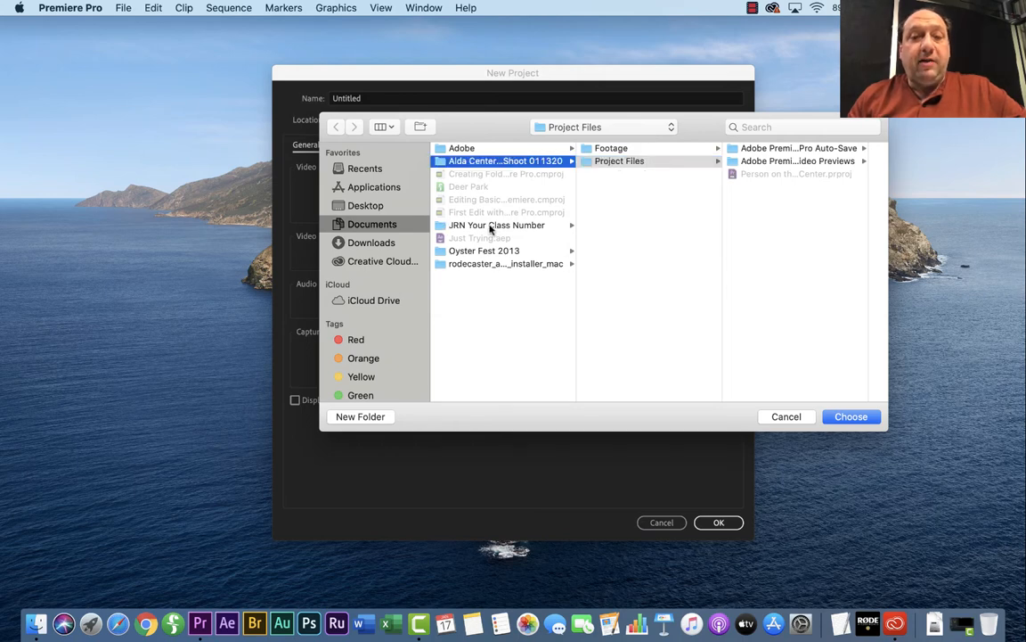
pyautogui.click(494, 225)
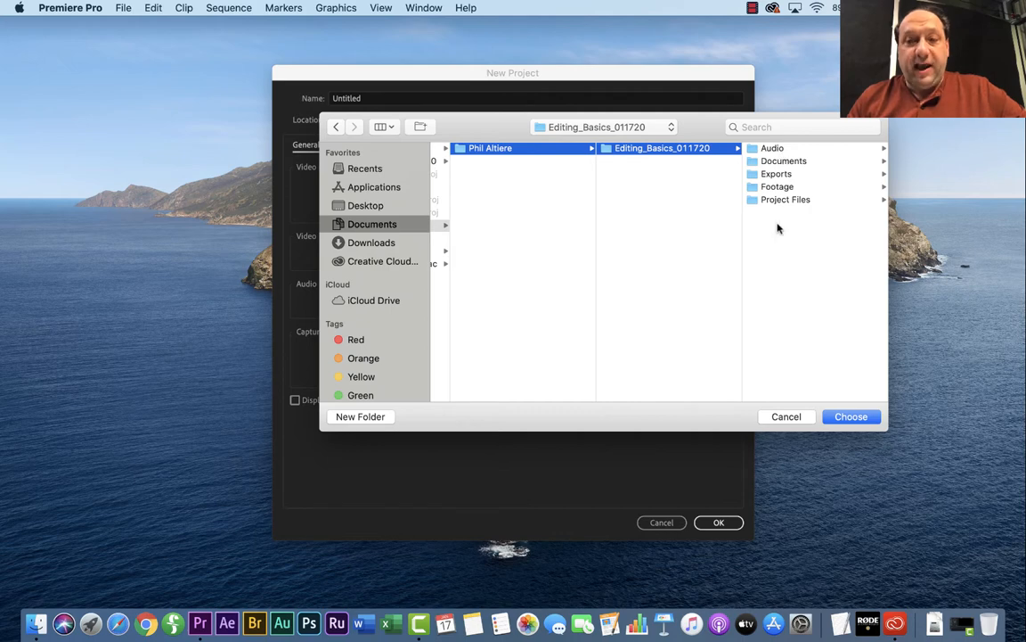
pyautogui.moveTo(782, 187)
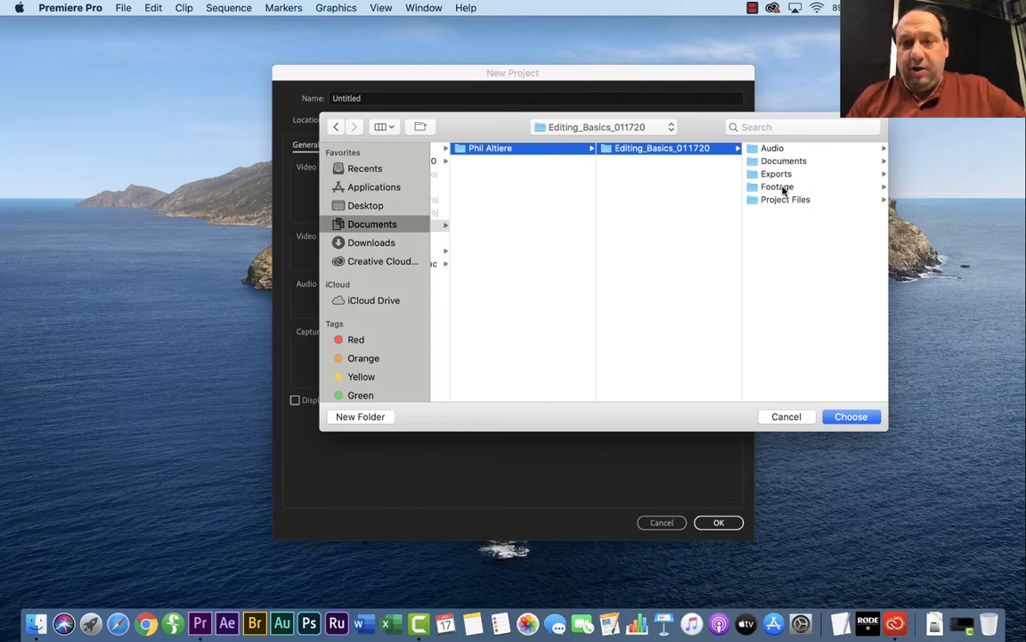
pyautogui.moveTo(773, 204)
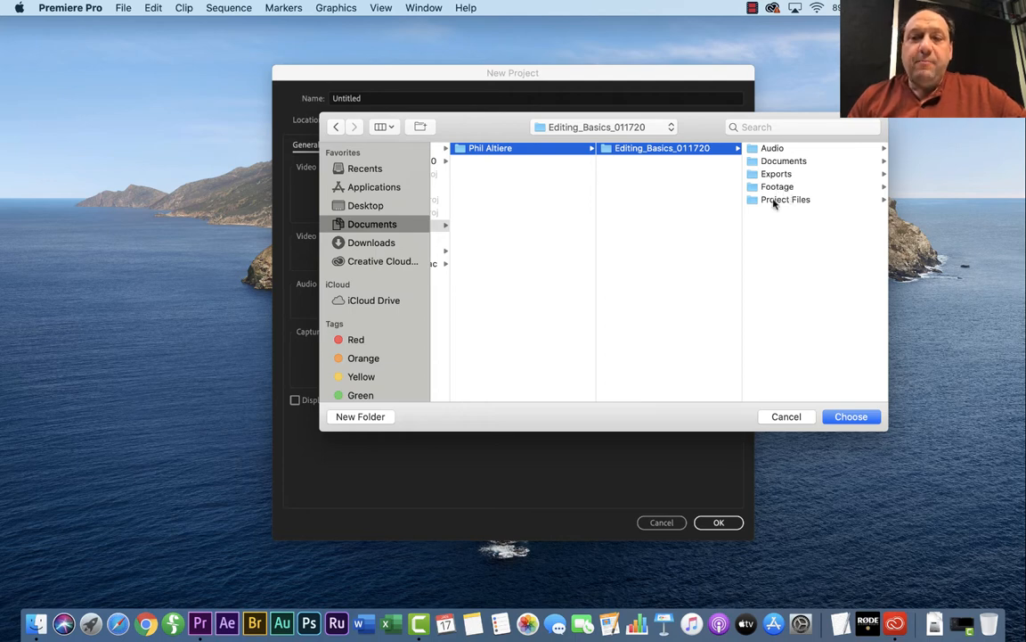
pyautogui.moveTo(788, 202)
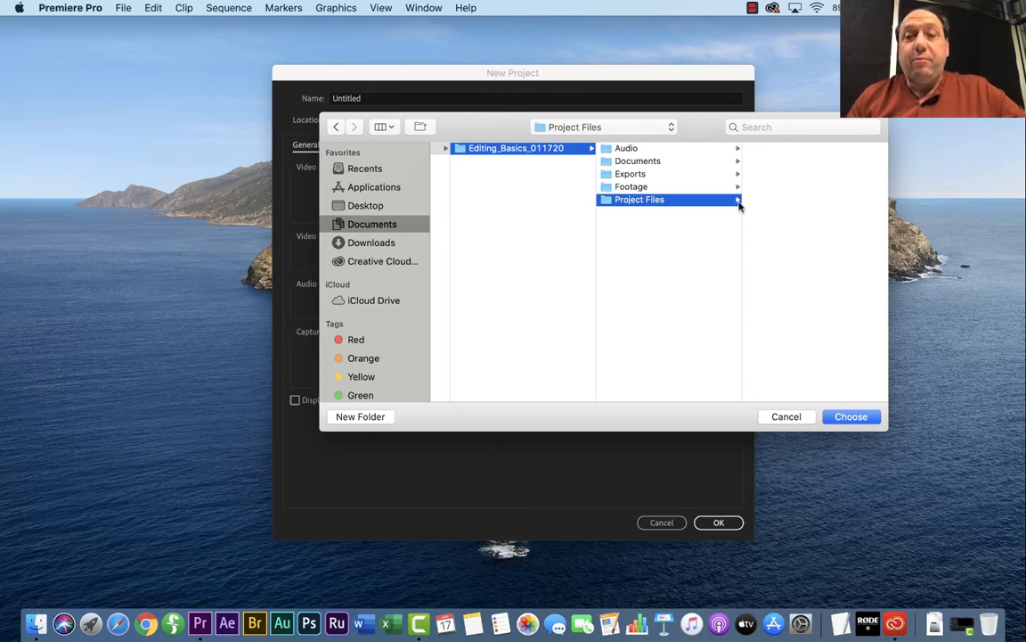
pyautogui.moveTo(808, 296)
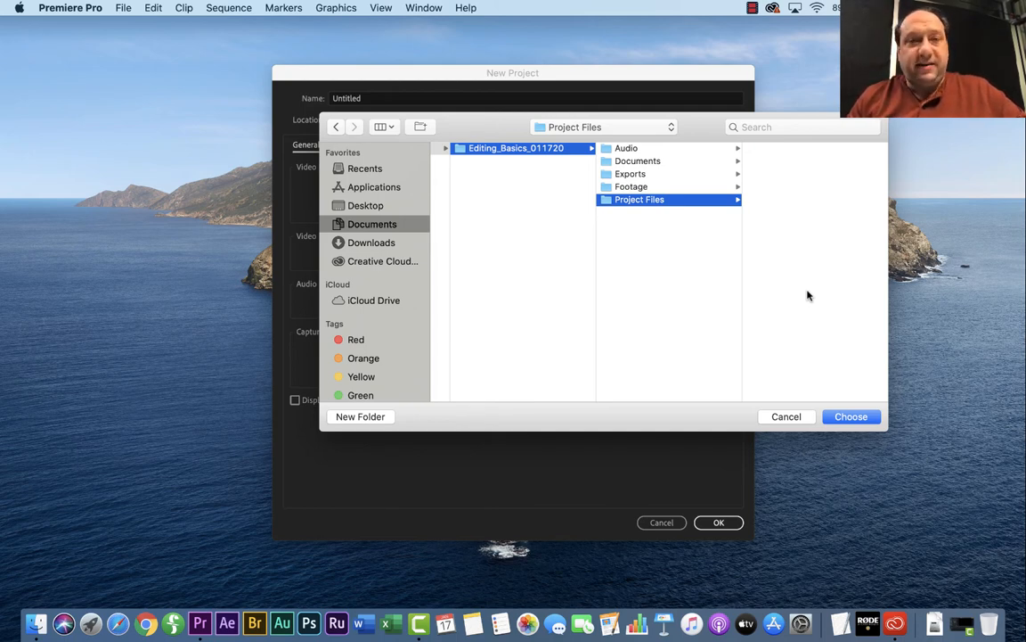
pyautogui.moveTo(830, 254)
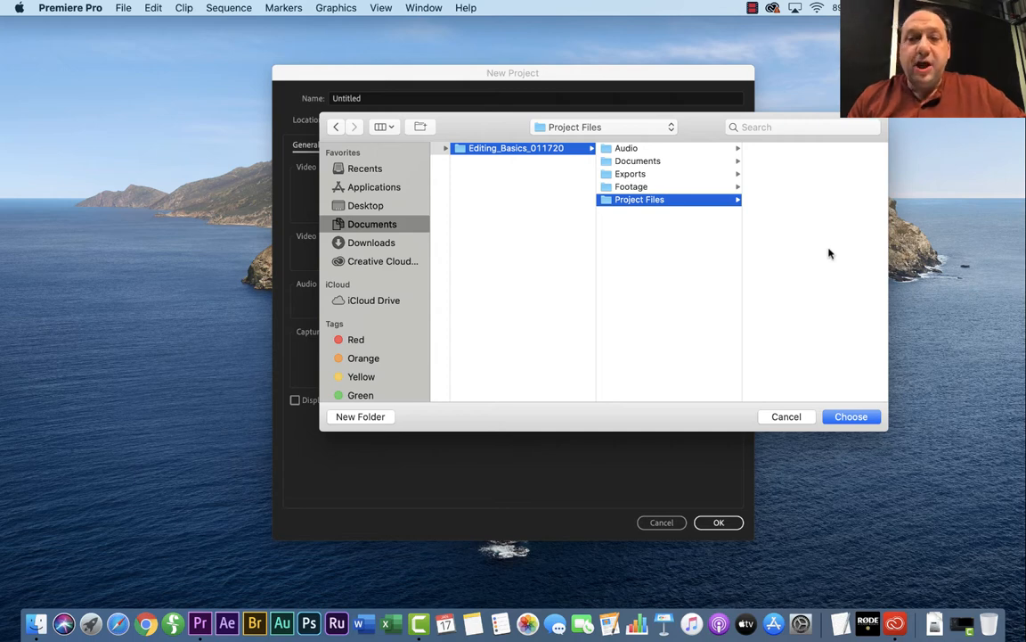
pyautogui.moveTo(794, 284)
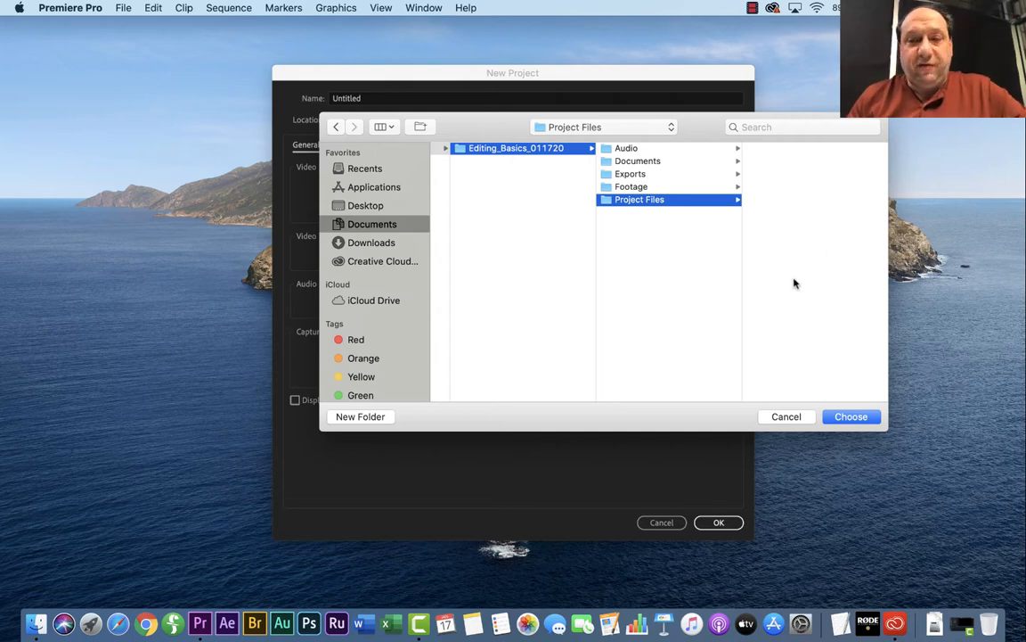
# Save the new project as 'Oyster Bay Festival' in the Project Files folder
pyautogui.click(850, 416)
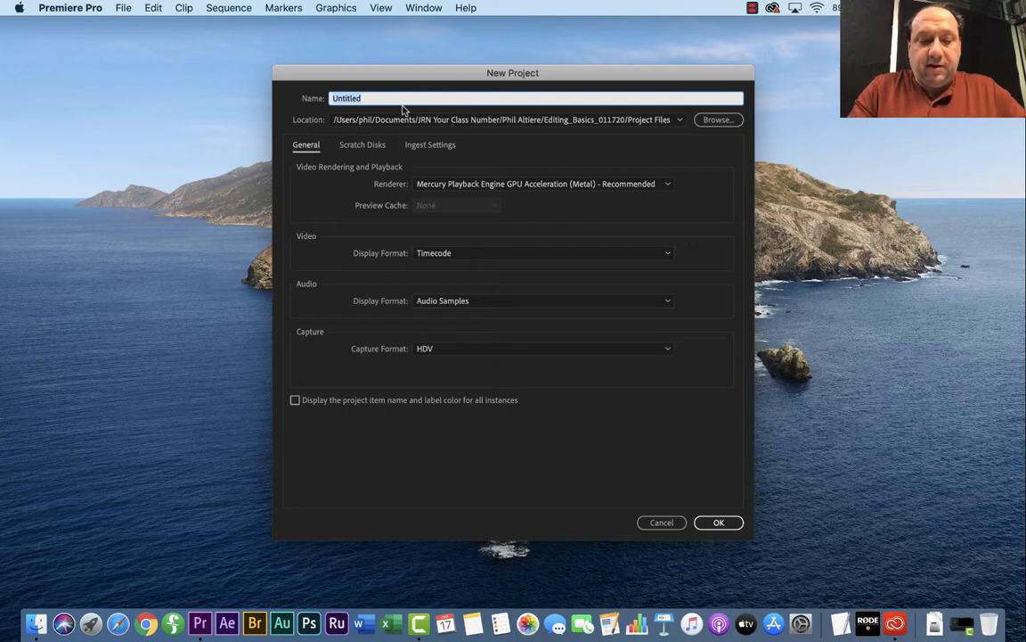
pyautogui.write('Oyster Bay')
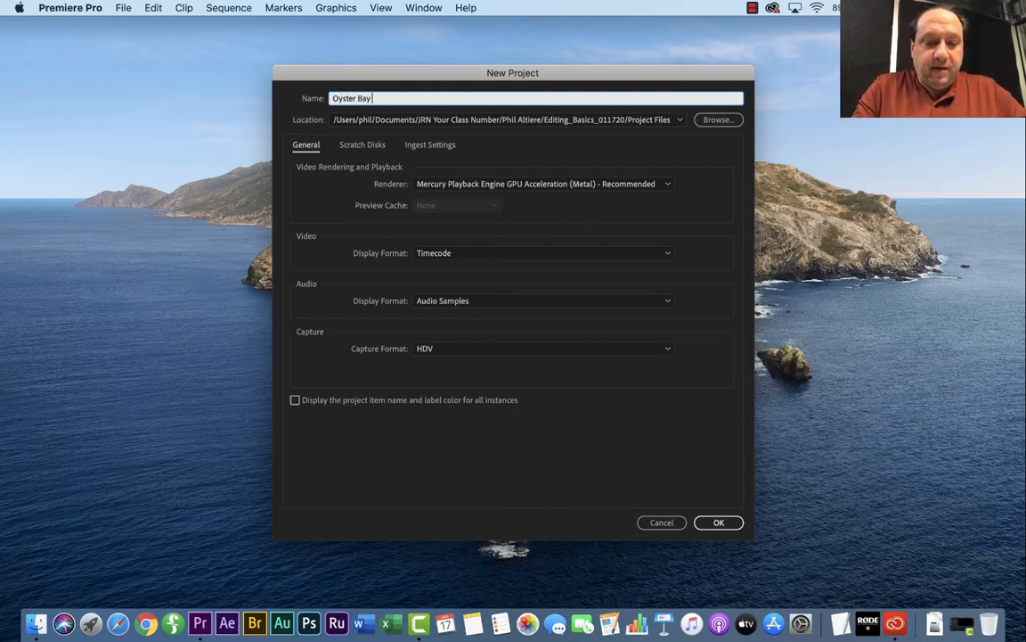
pyautogui.write('Festival')
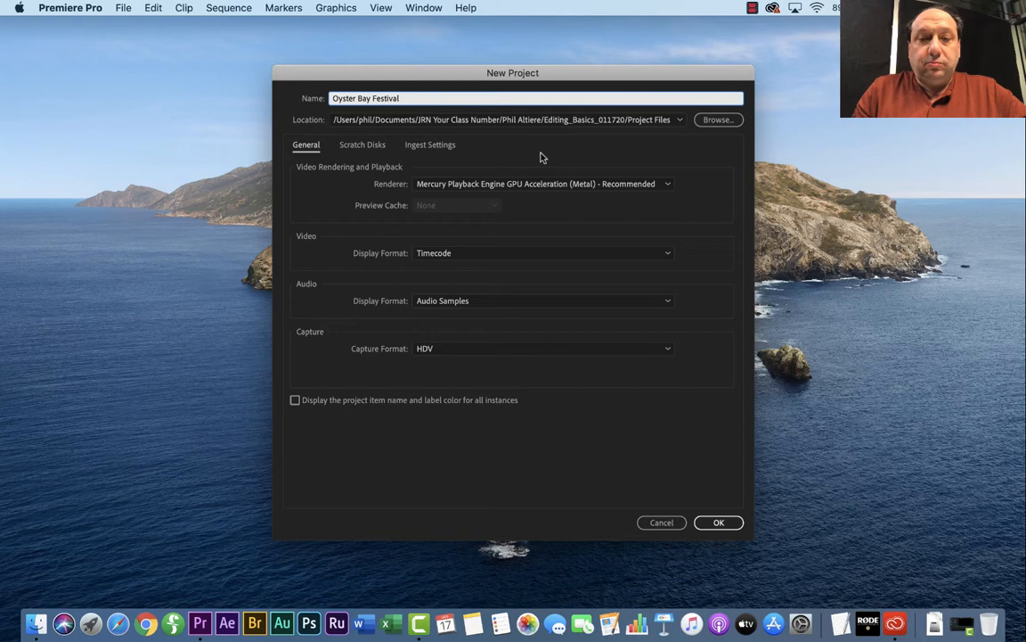
pyautogui.click(718, 522)
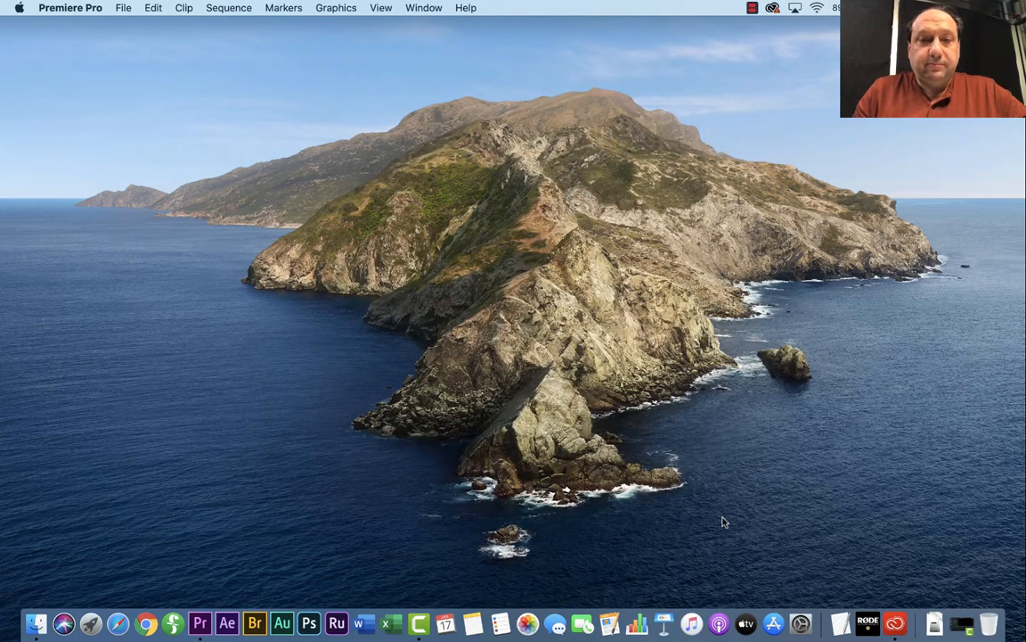
# Switch the Oyster Bay Festival project to the Learning workspace and scroll its tutorials
pyautogui.click(202, 619)
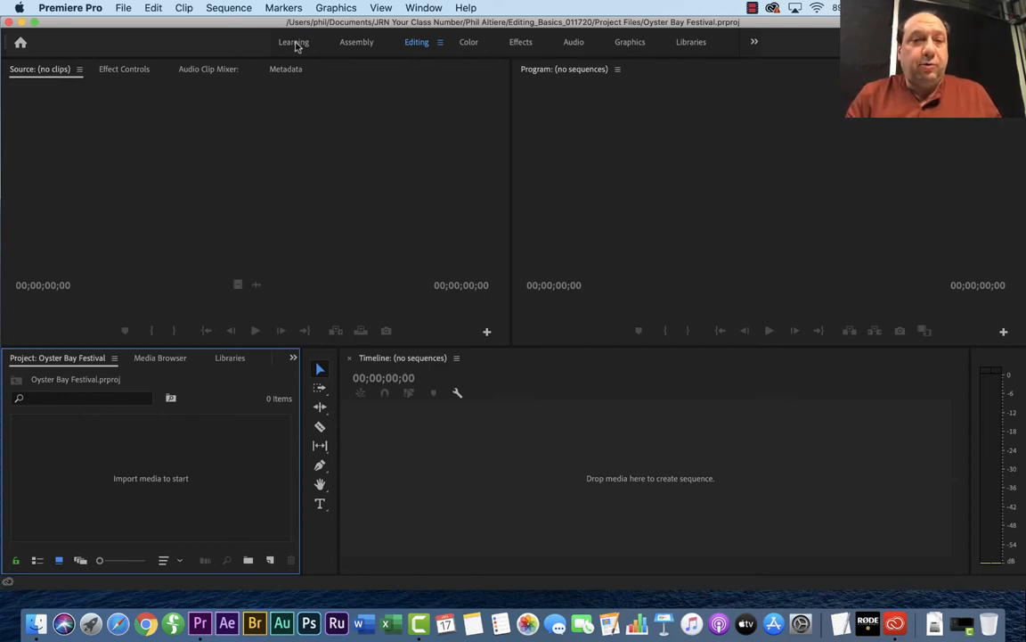
pyautogui.click(292, 42)
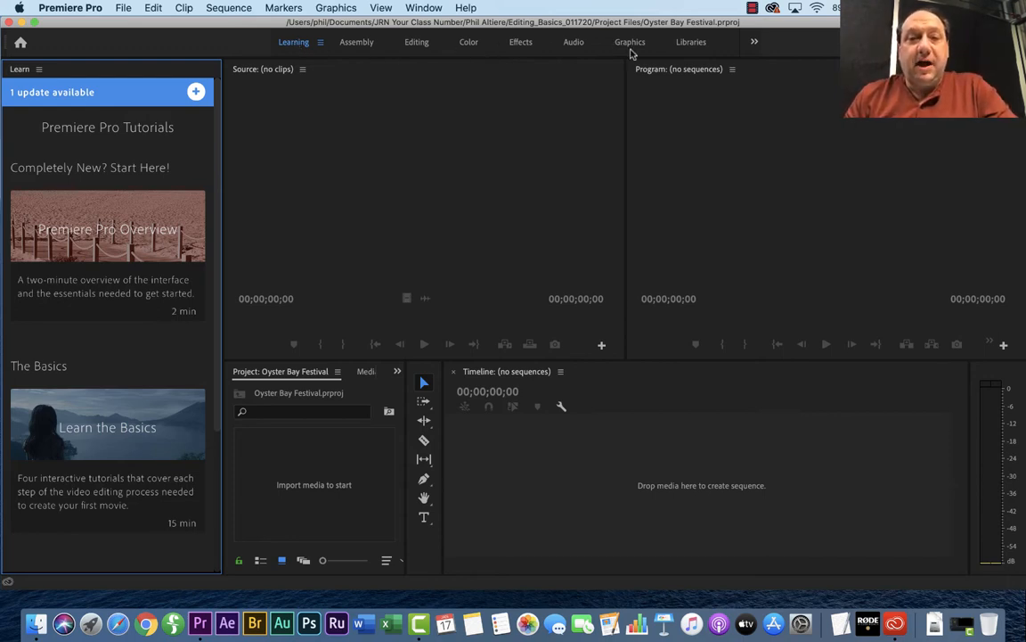
pyautogui.moveTo(606, 57)
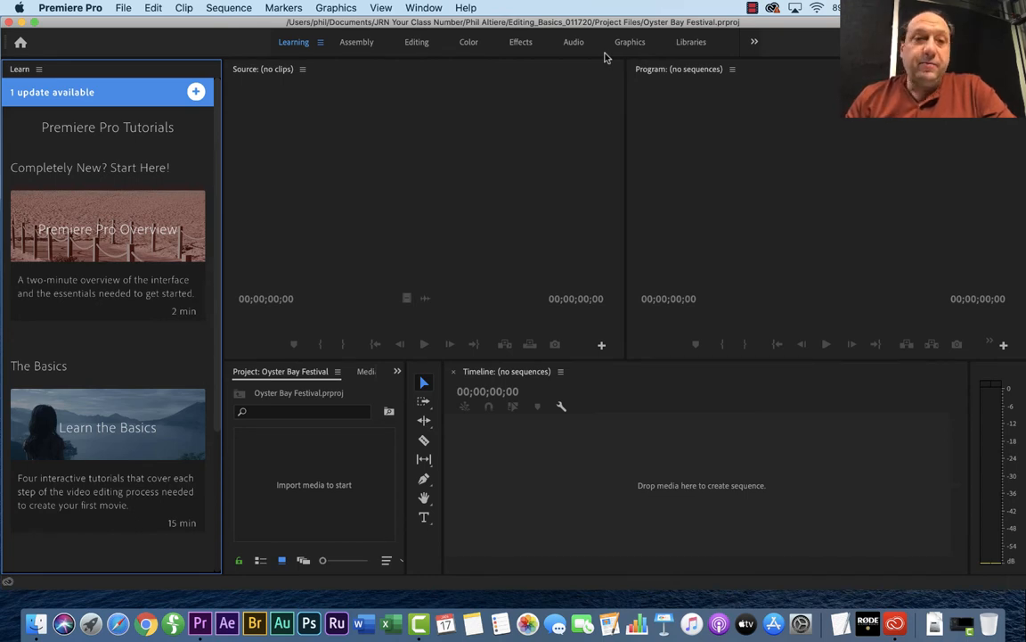
pyautogui.moveTo(265, 52)
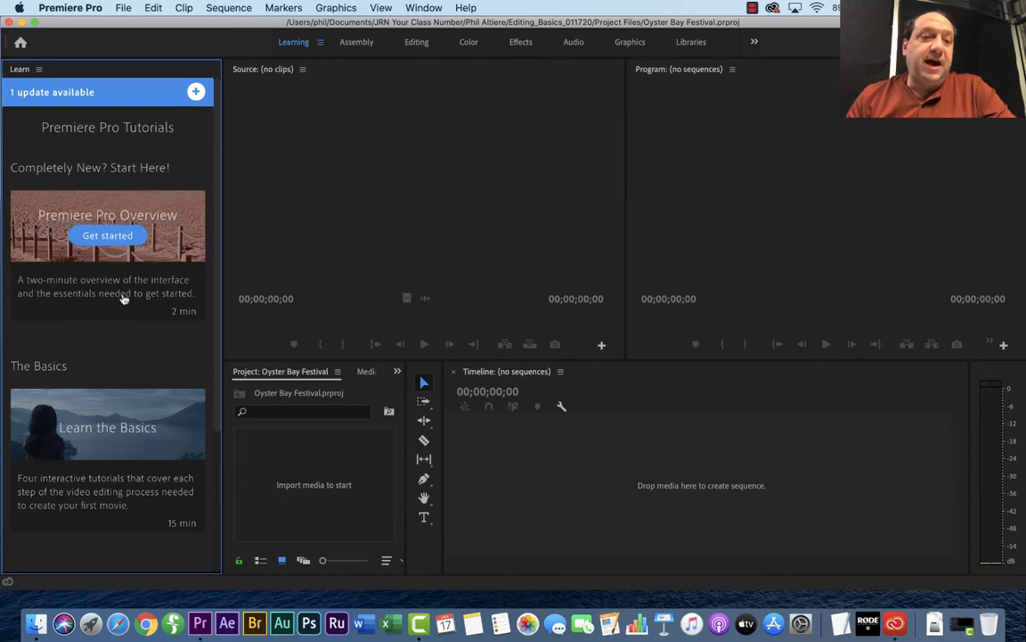
pyautogui.moveTo(109, 336)
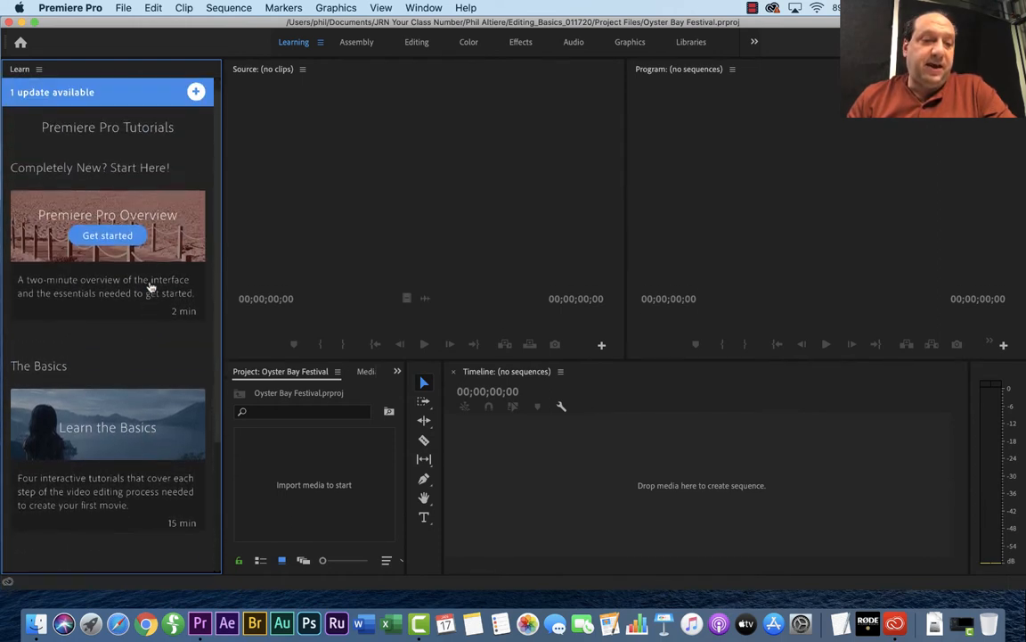
pyautogui.scroll(-3)
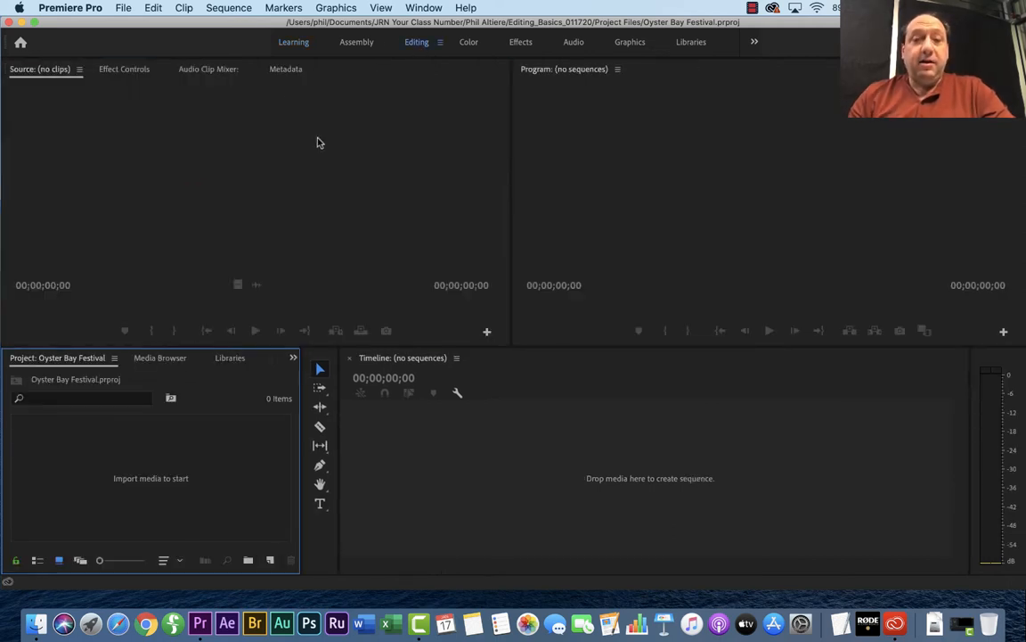
pyautogui.moveTo(583, 257)
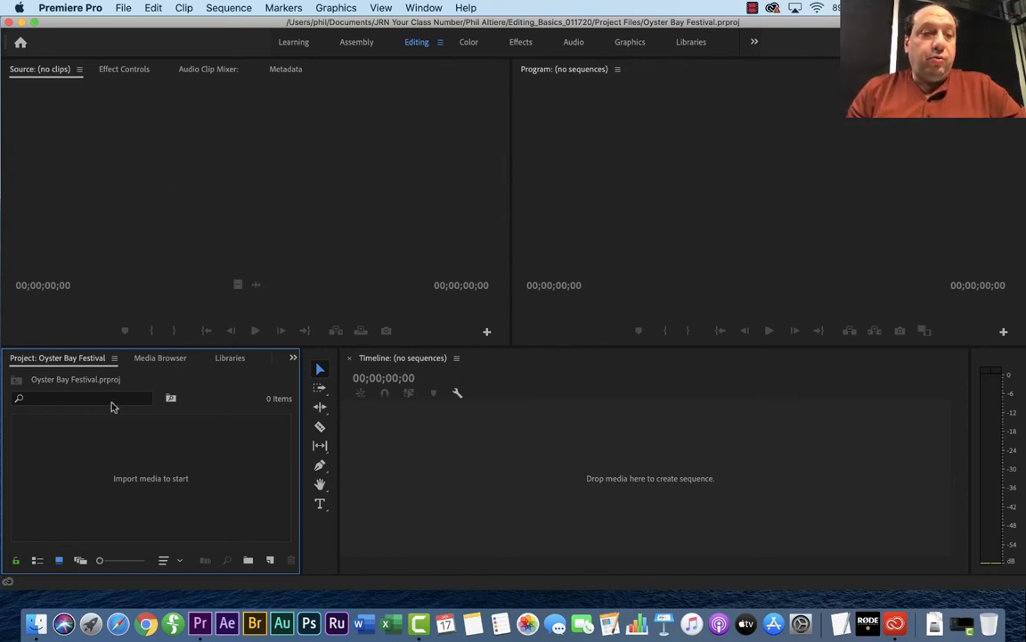
pyautogui.moveTo(115, 506)
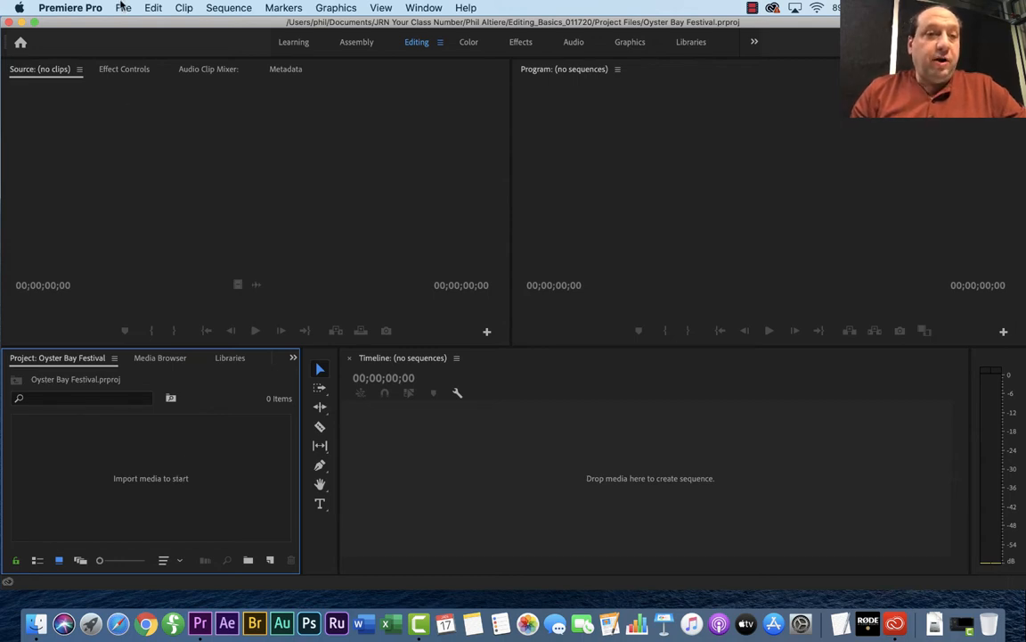
# Select every clip in Editing_Basics_011720 > Footage and import all 39 into the project
pyautogui.click(123, 8)
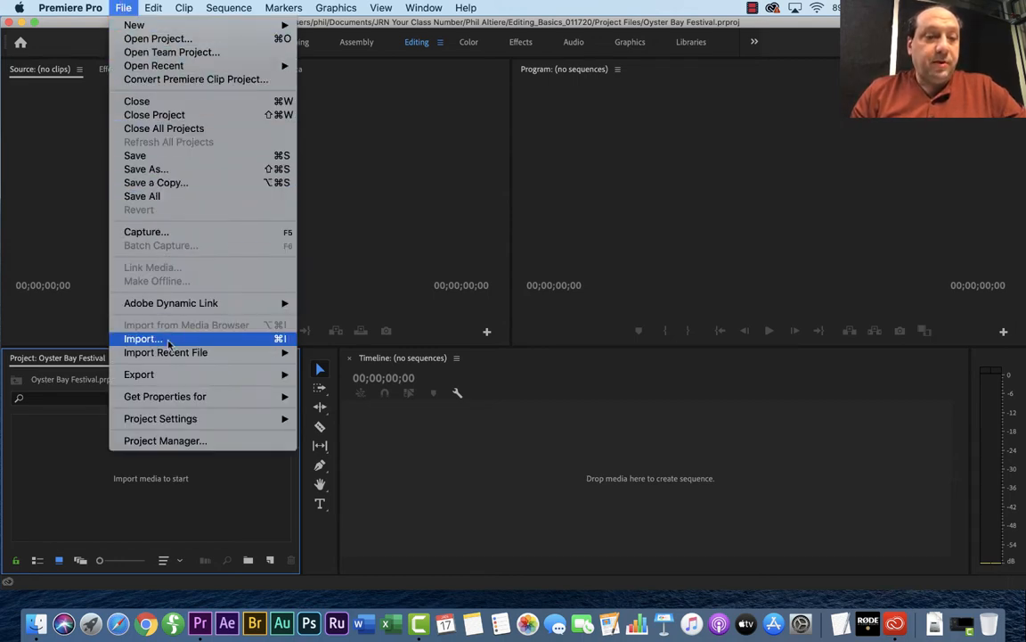
pyautogui.click(142, 339)
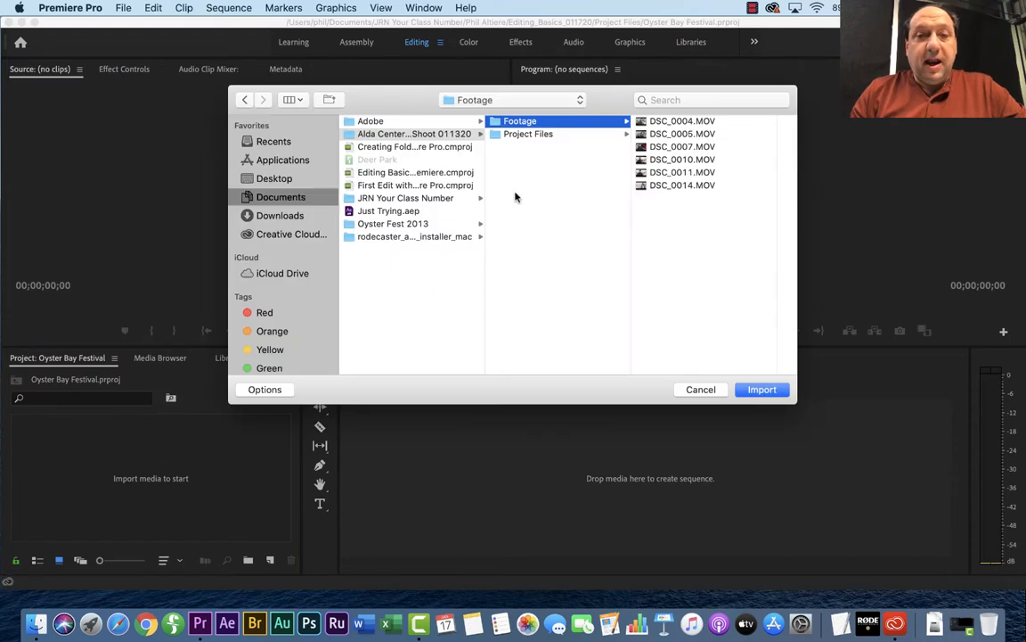
pyautogui.moveTo(377, 198)
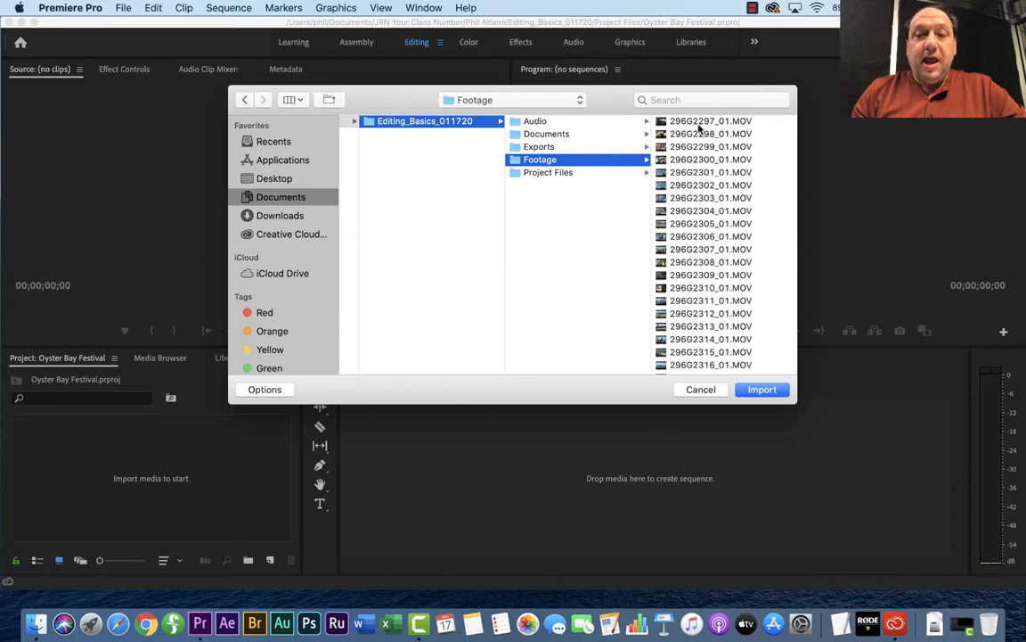
pyautogui.click(711, 121)
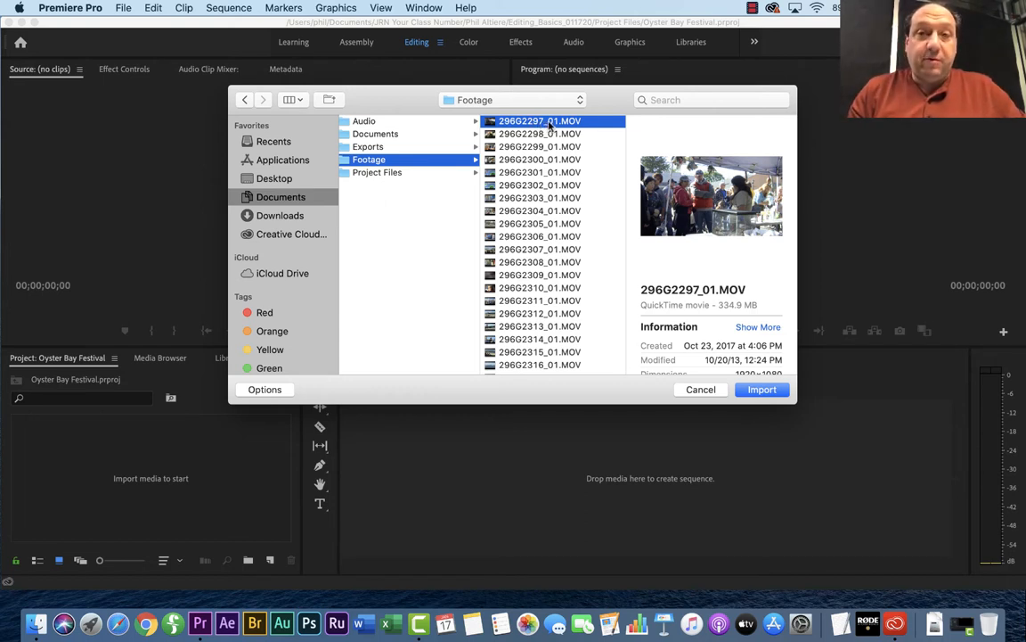
pyautogui.scroll(-3)
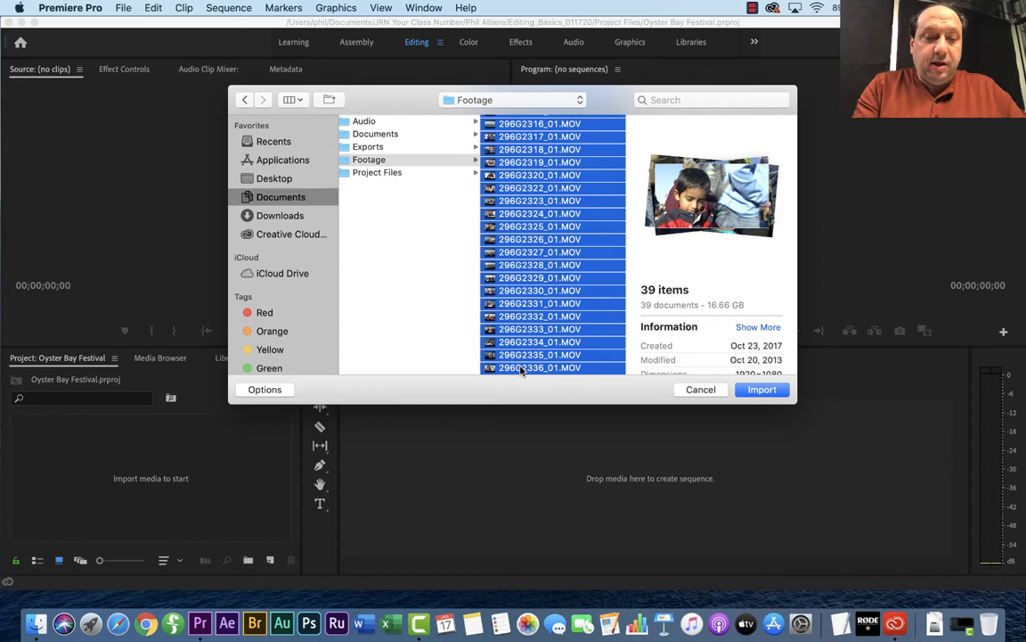
pyautogui.click(762, 389)
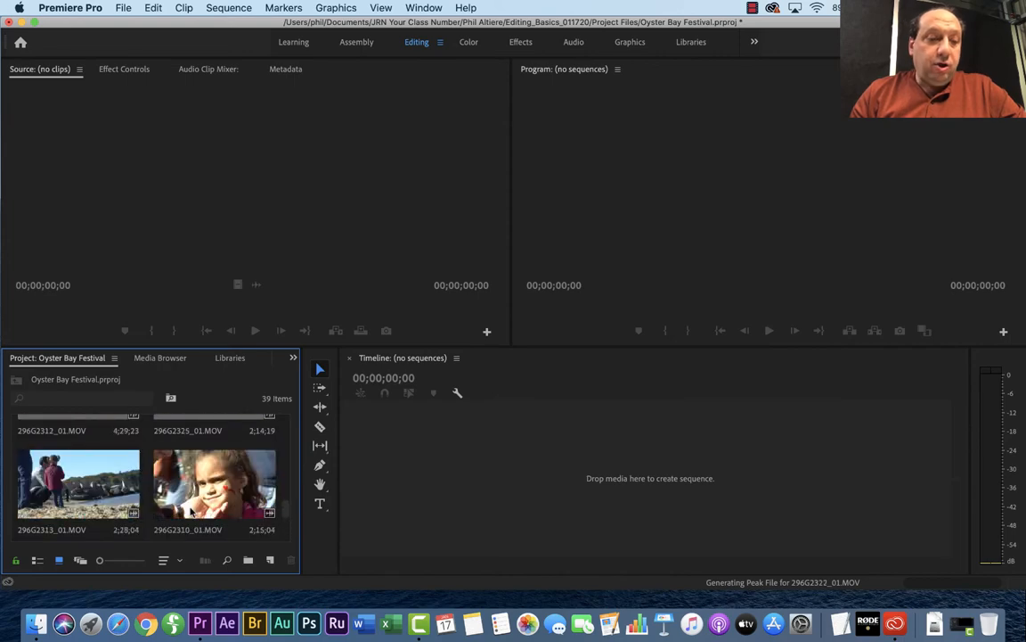
pyautogui.scroll(-3)
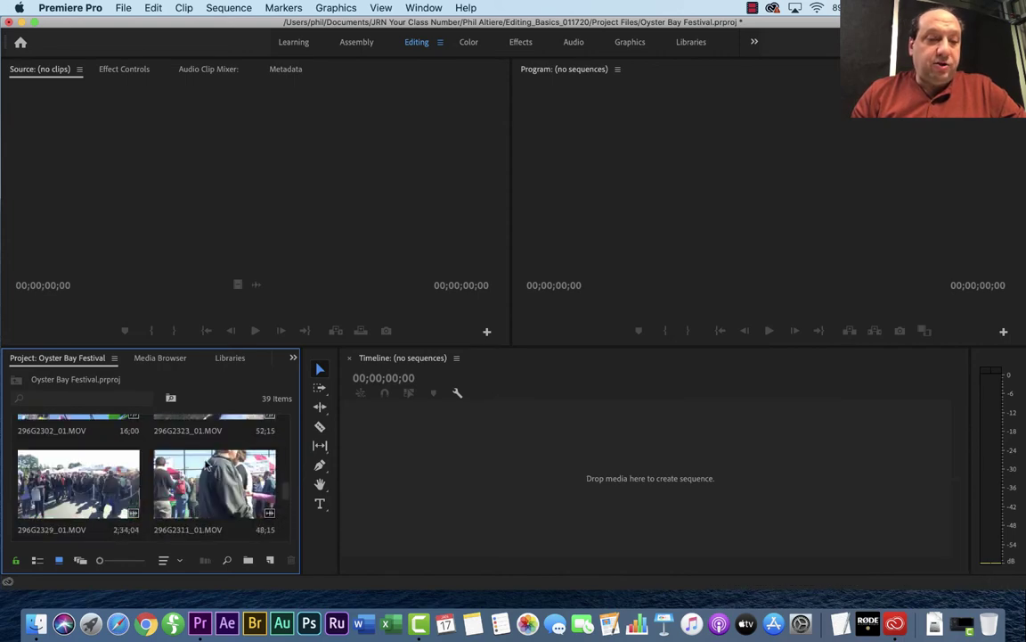
pyautogui.scroll(-3)
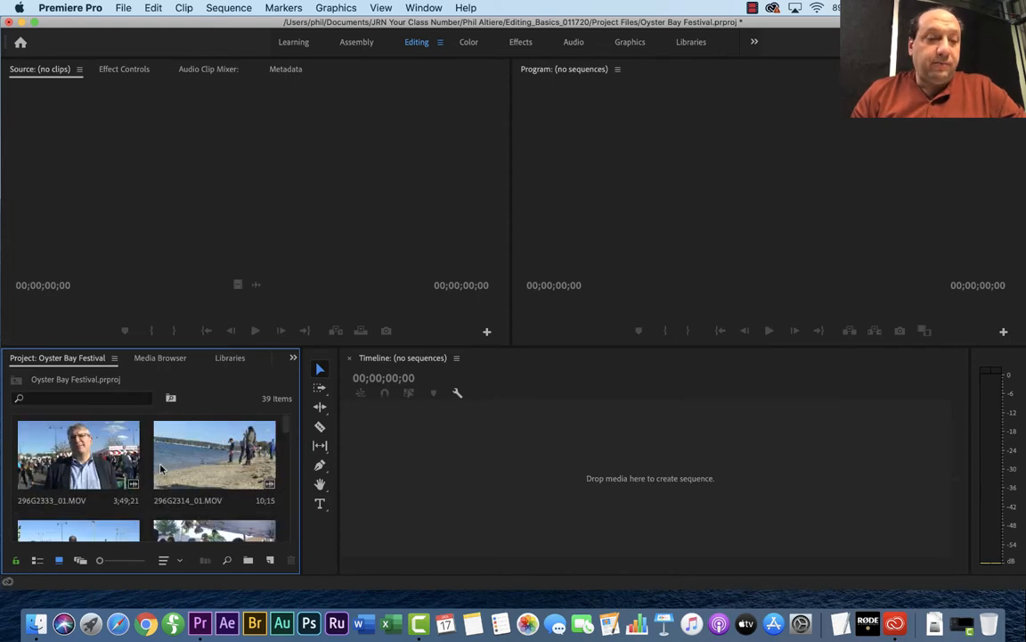
pyautogui.scroll(-3)
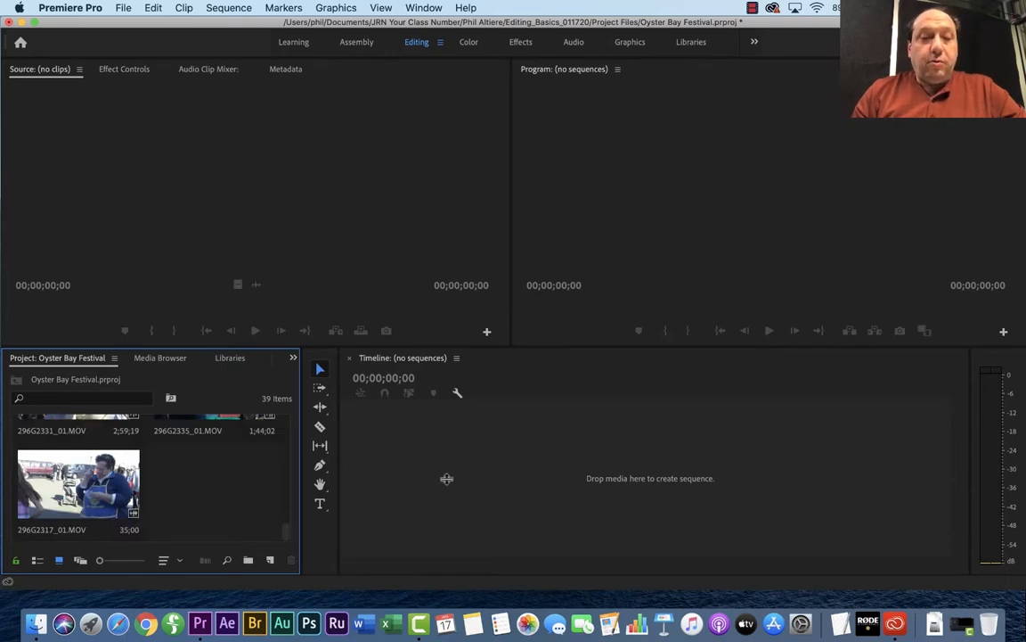
pyautogui.moveTo(668, 469)
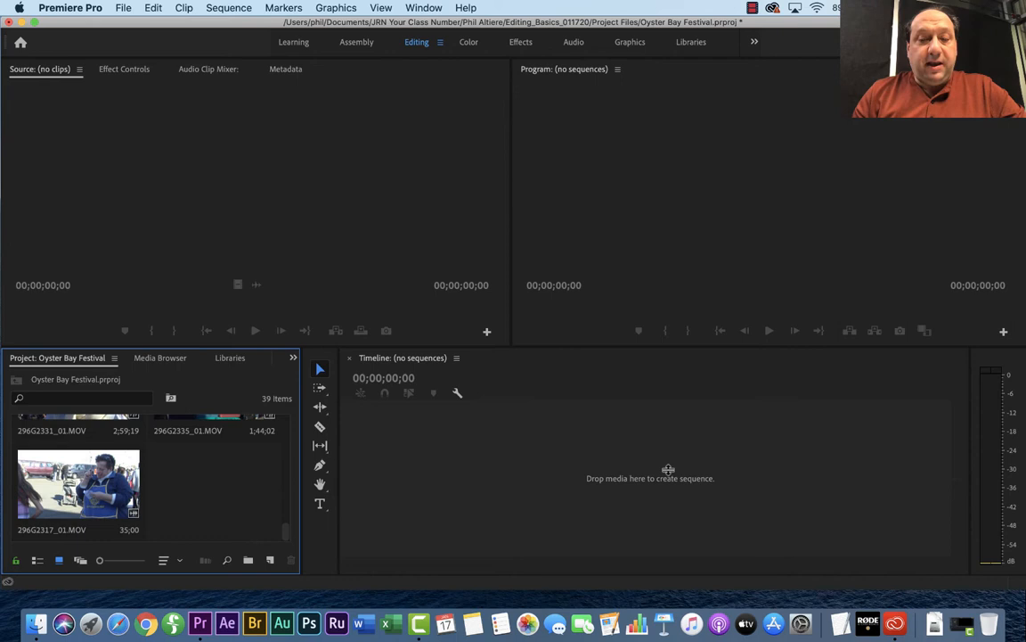
pyautogui.moveTo(248, 474)
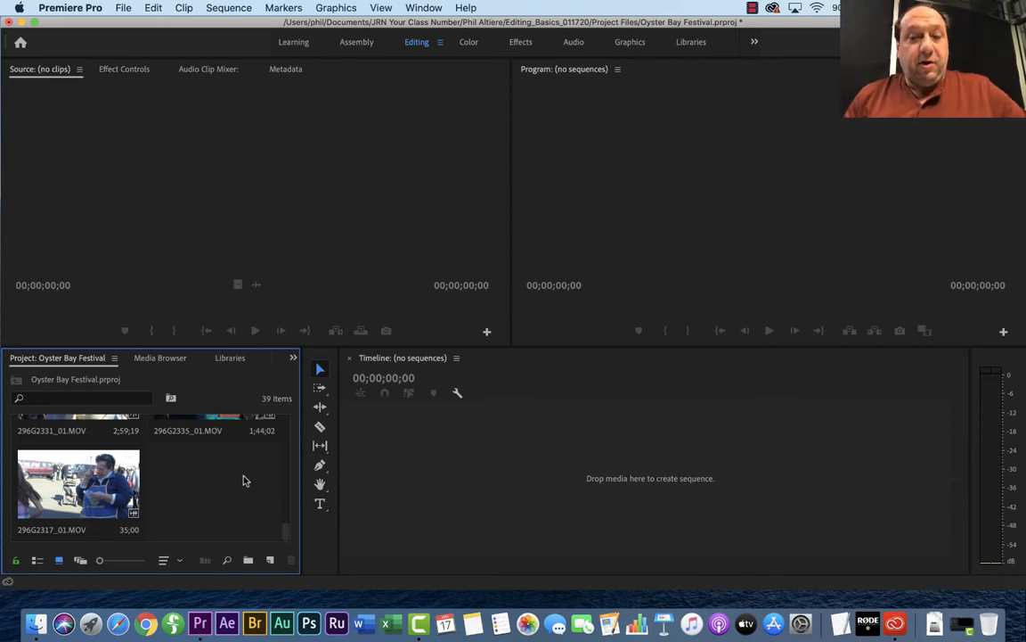
pyautogui.moveTo(367, 478)
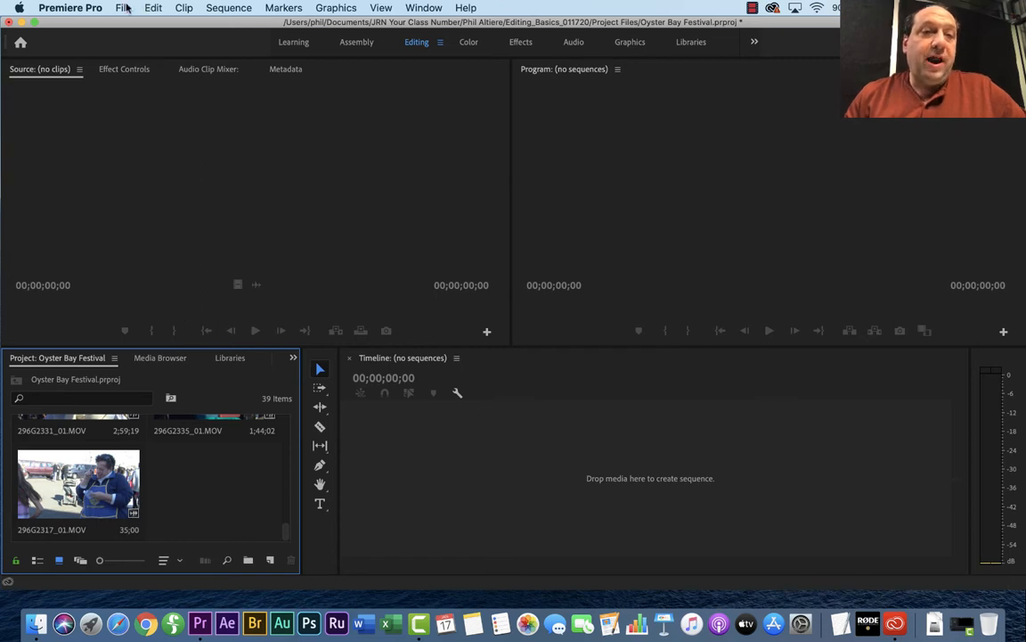
# Start a new sequence with the AVC-Intra 1080i preset AVC-I 100 1080i60
pyautogui.click(126, 8)
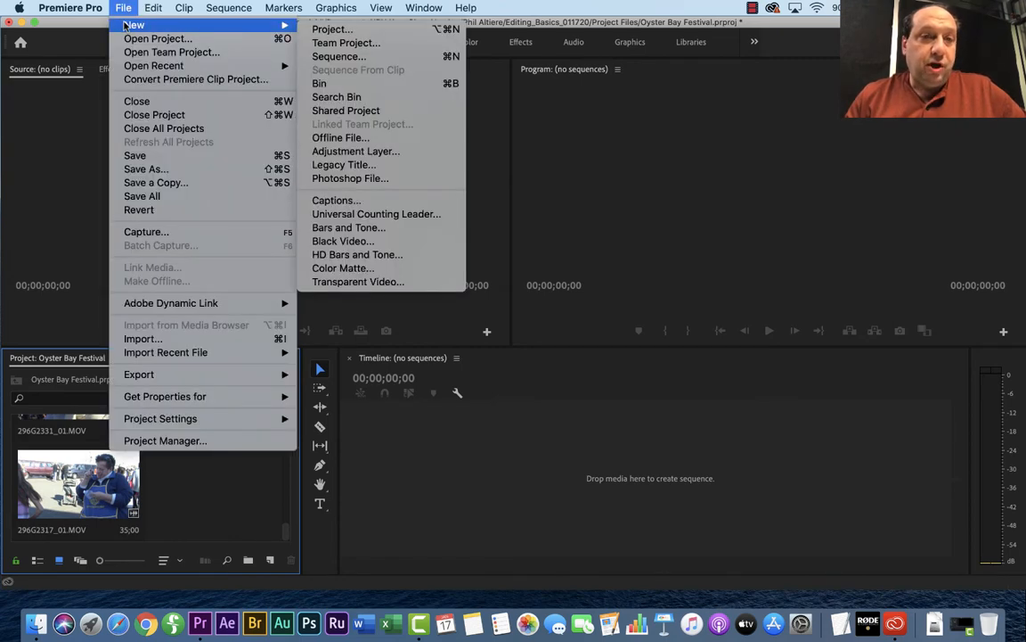
pyautogui.moveTo(339, 60)
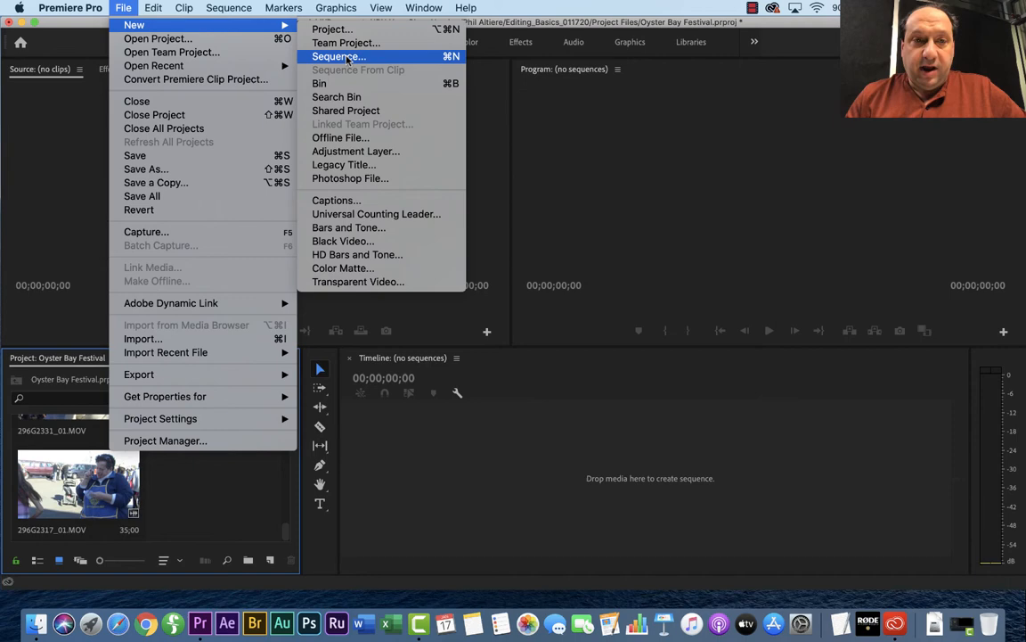
pyautogui.click(339, 57)
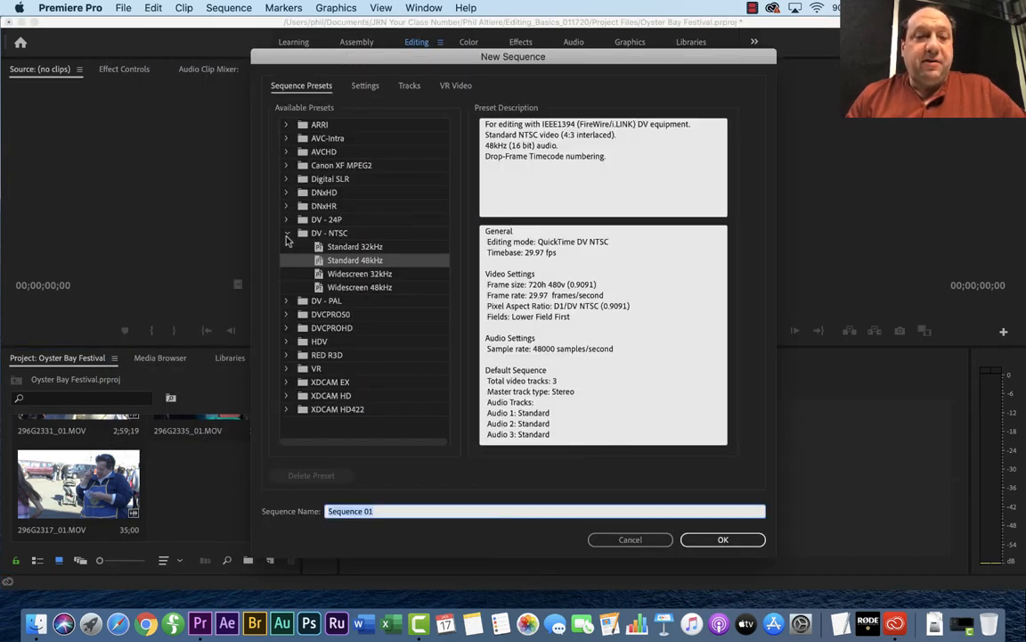
pyautogui.click(287, 232)
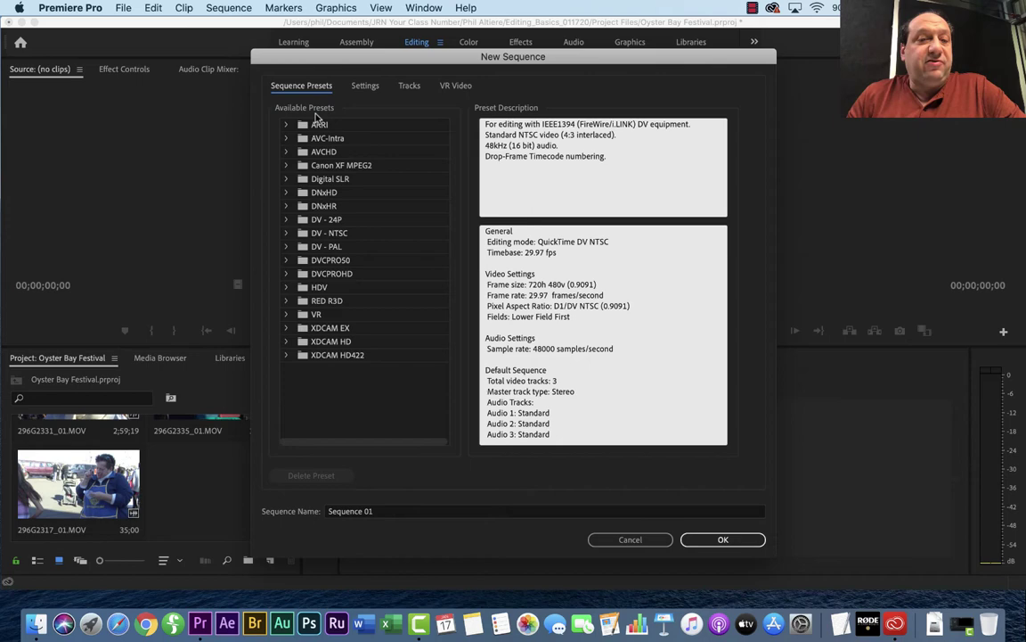
pyautogui.moveTo(285, 296)
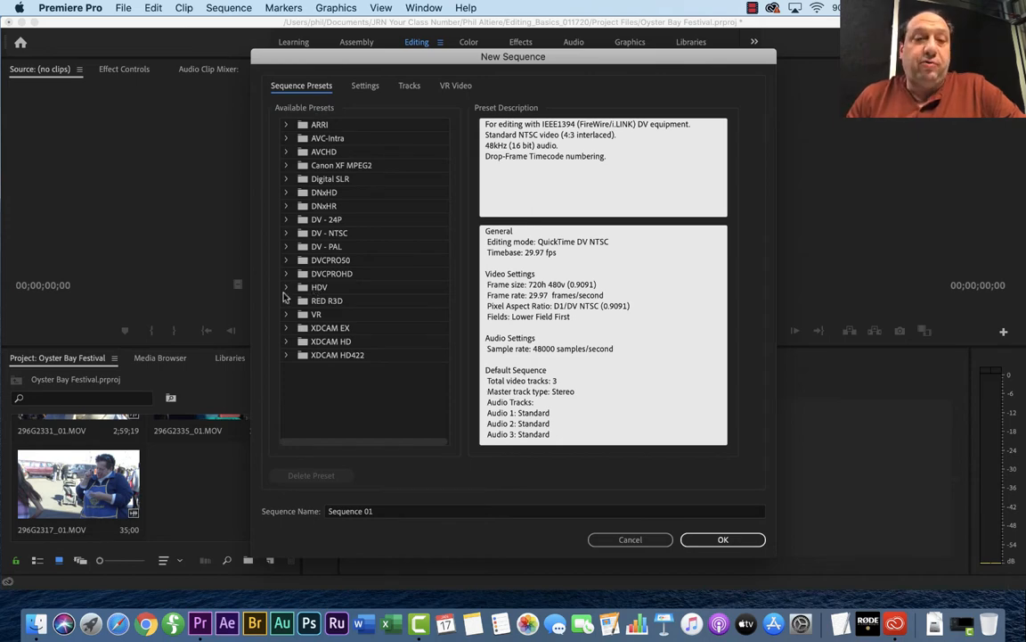
pyautogui.moveTo(422, 238)
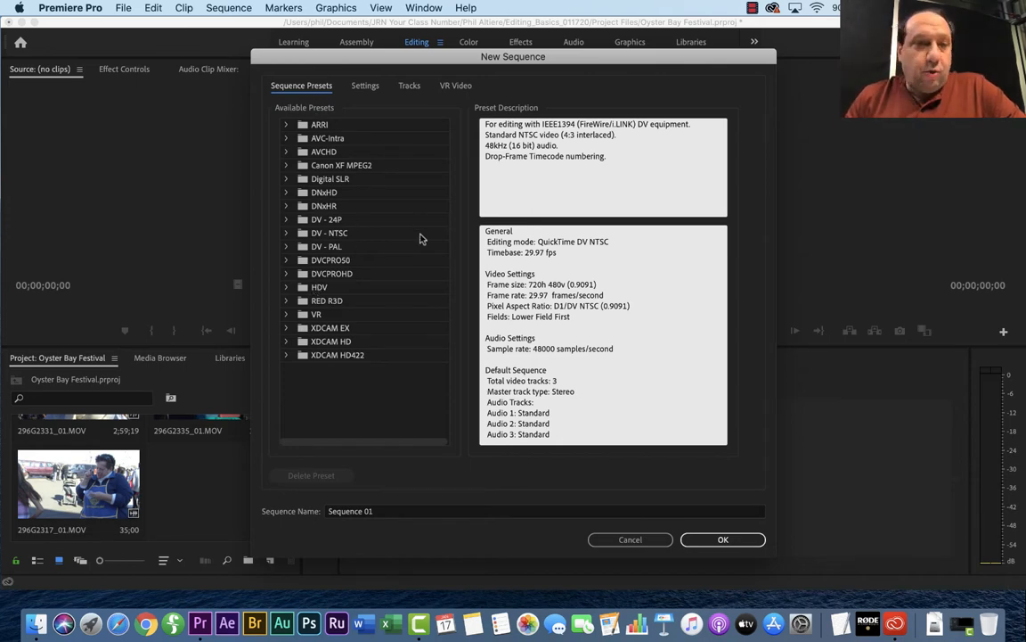
pyautogui.moveTo(356, 165)
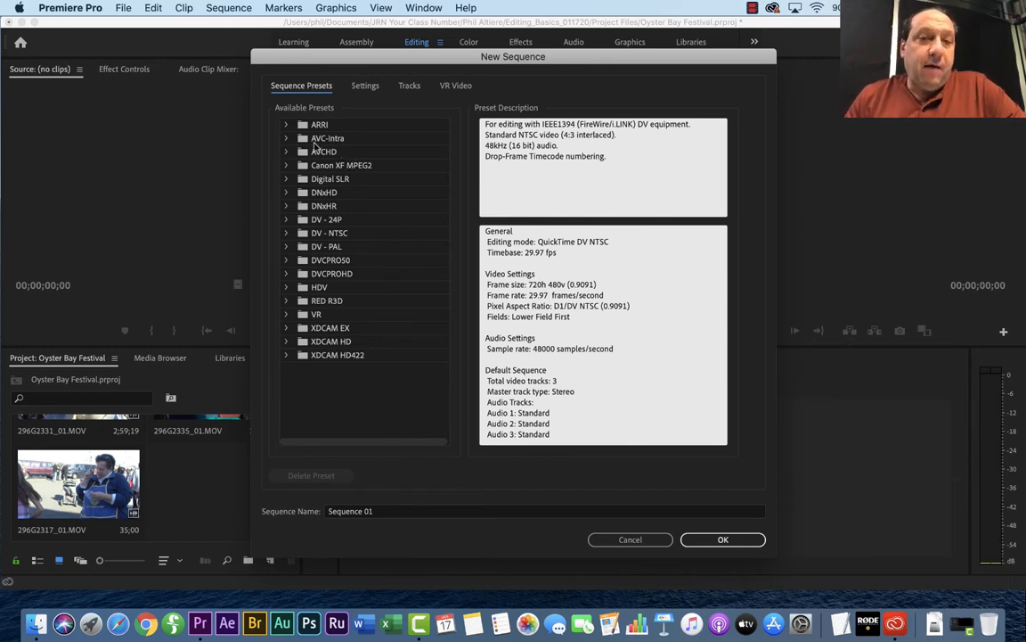
pyautogui.click(287, 138)
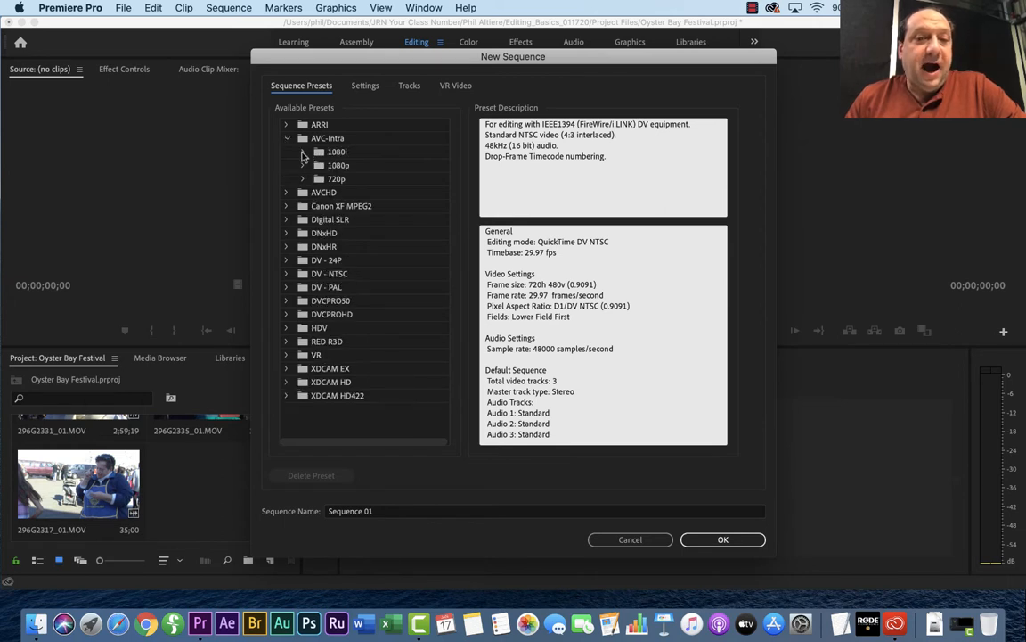
pyautogui.click(303, 152)
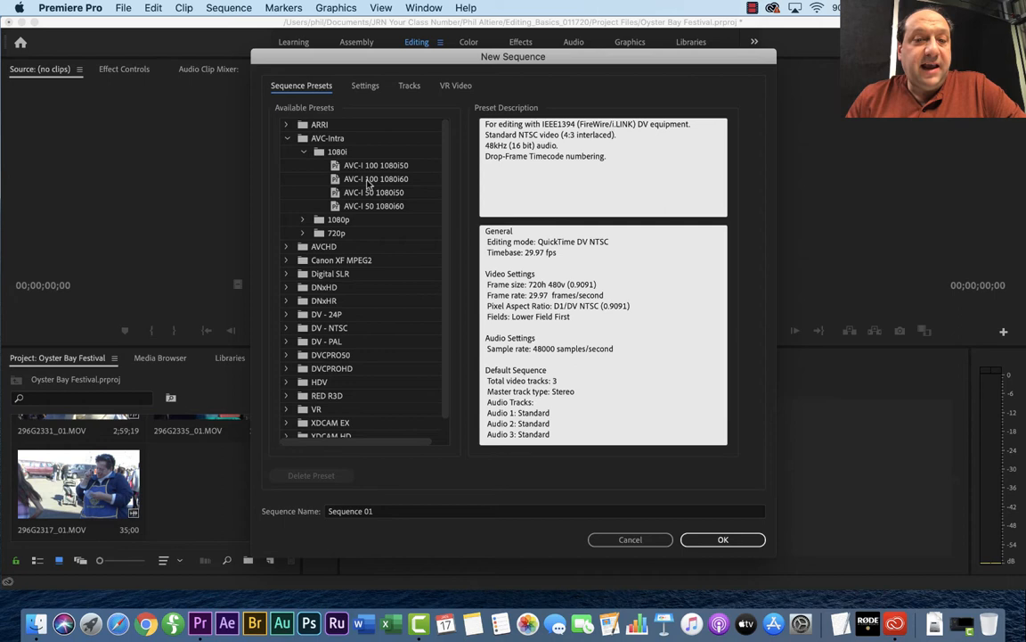
pyautogui.click(375, 178)
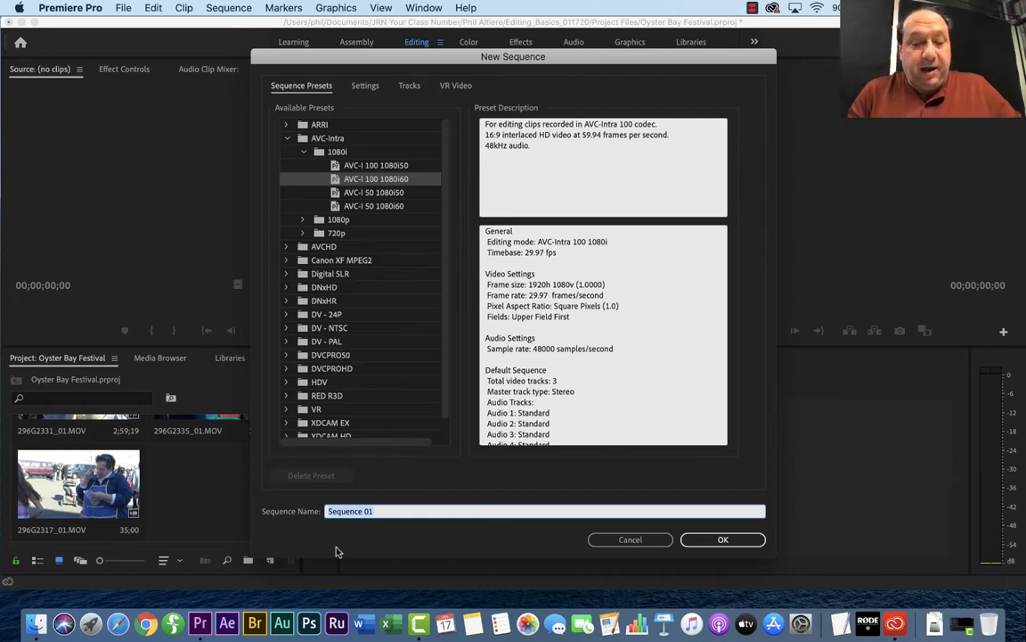
# Name the sequence 'Oyster Bay First Draft' and confirm it
pyautogui.write('Oyster Bay First')
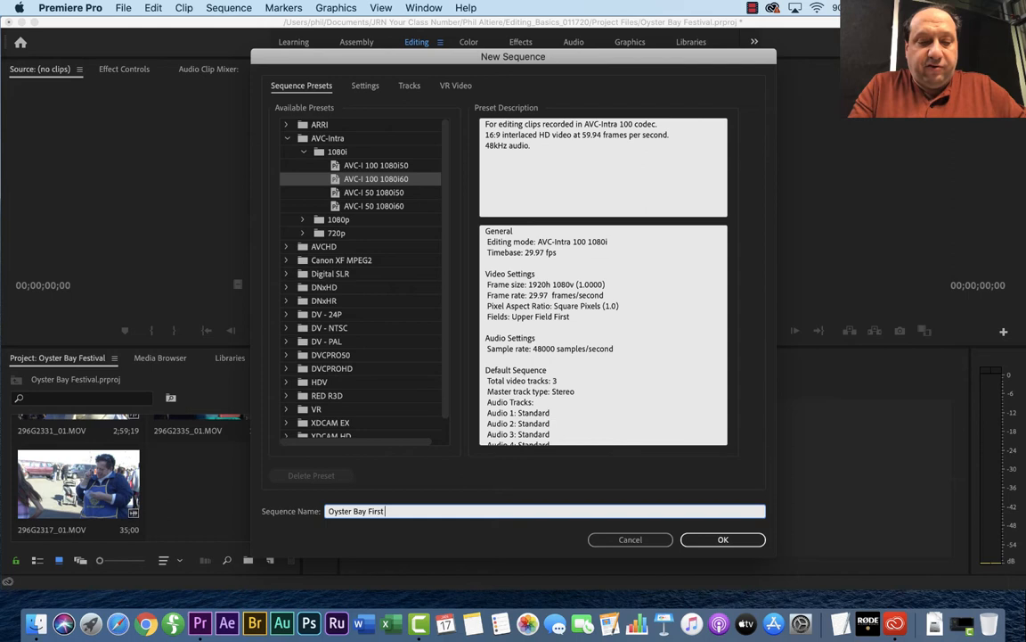
pyautogui.write('Draft')
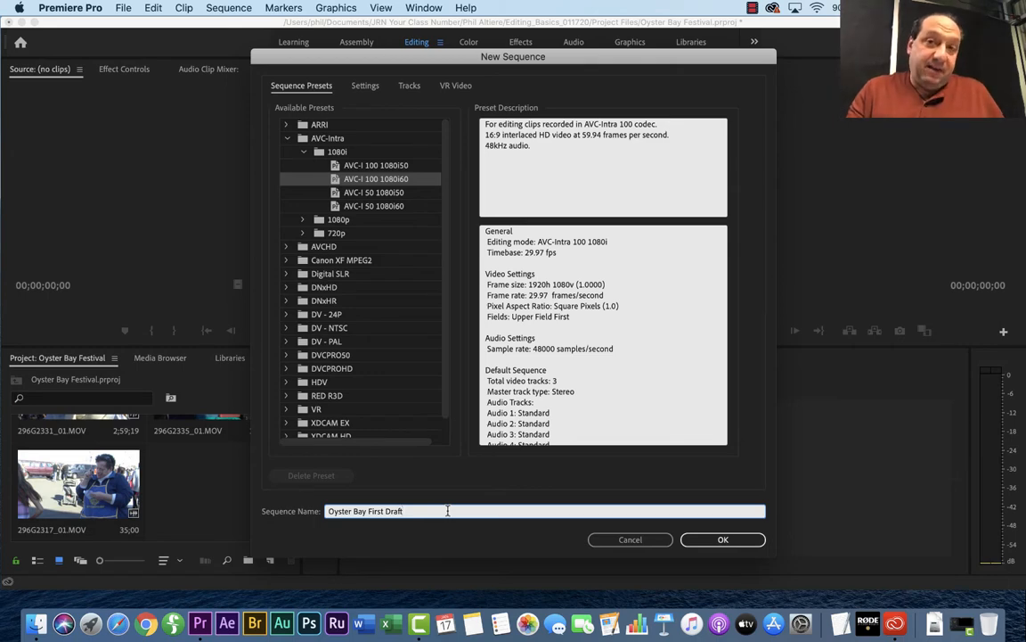
pyautogui.moveTo(639, 528)
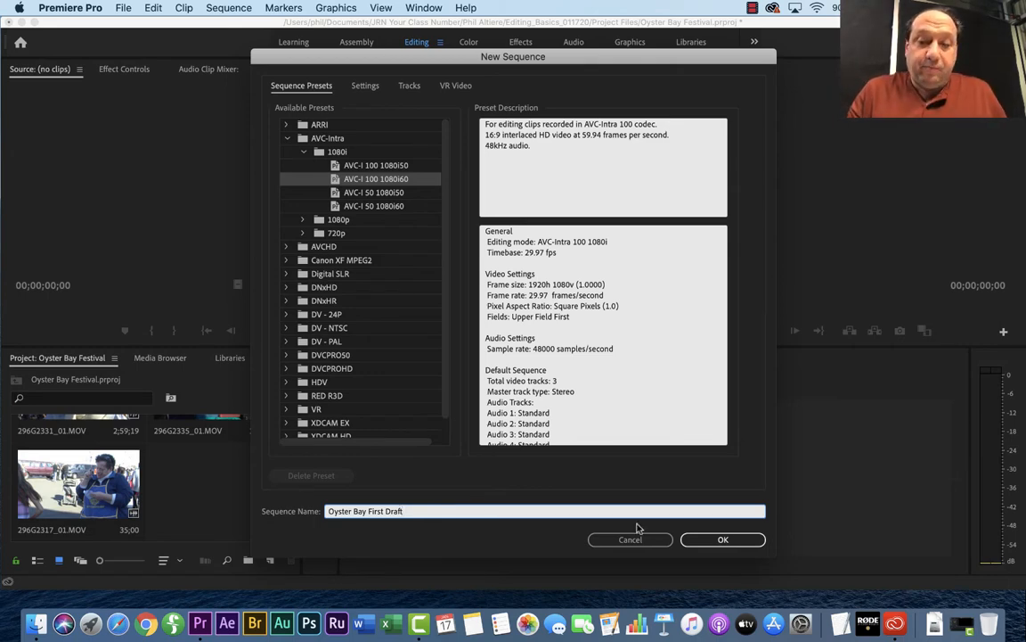
pyautogui.click(723, 539)
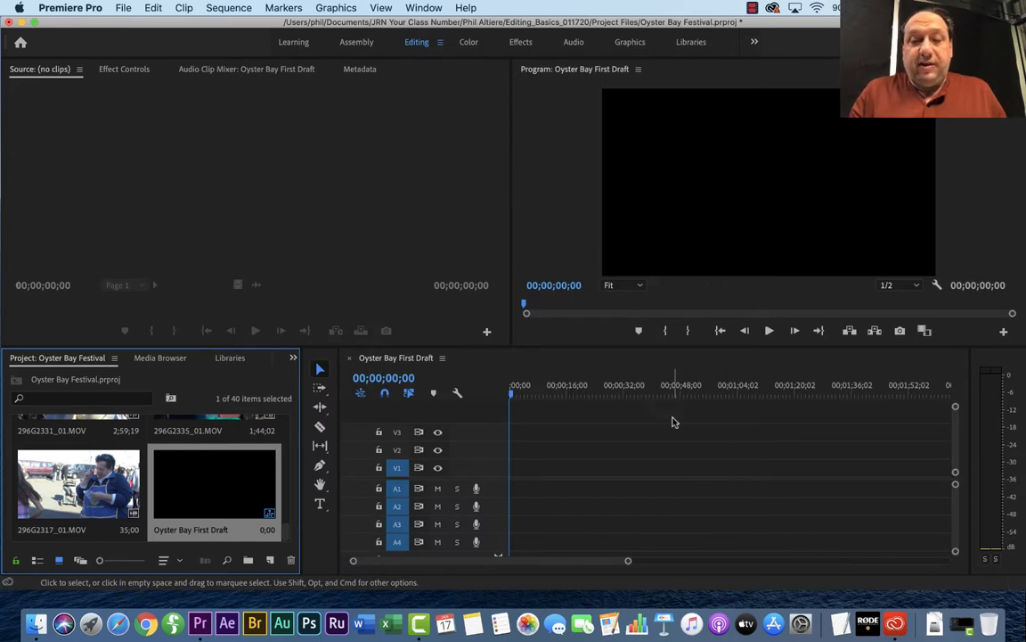
pyautogui.moveTo(568, 432)
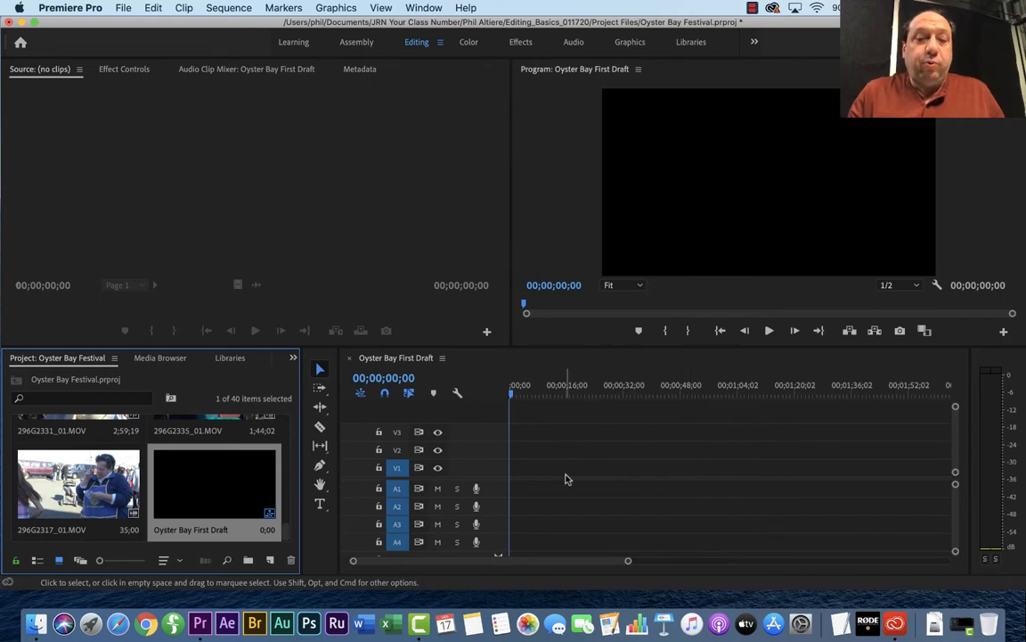
pyautogui.moveTo(619, 508)
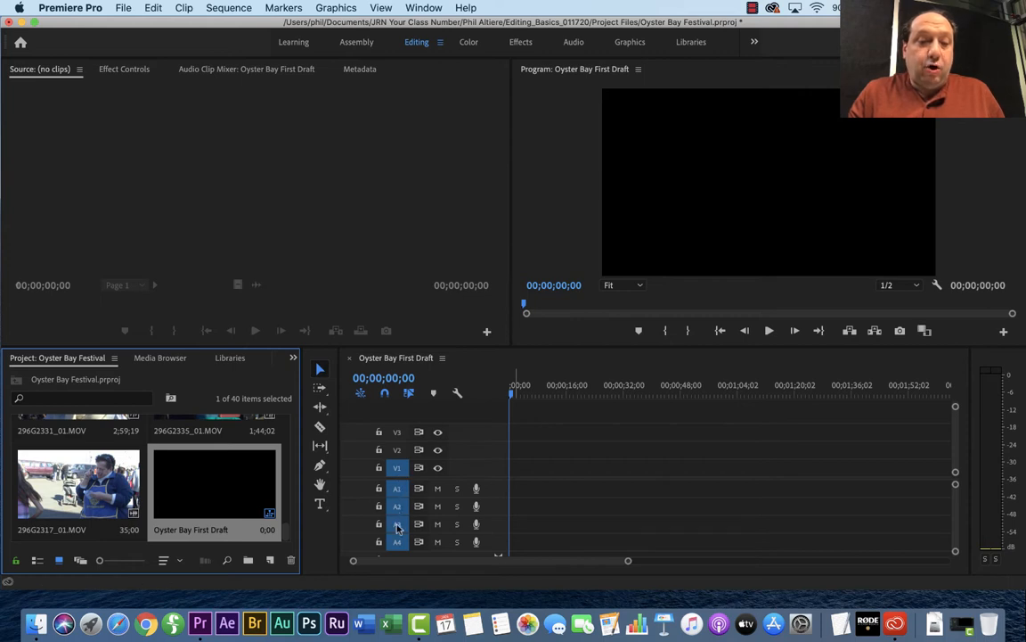
pyautogui.moveTo(457, 525)
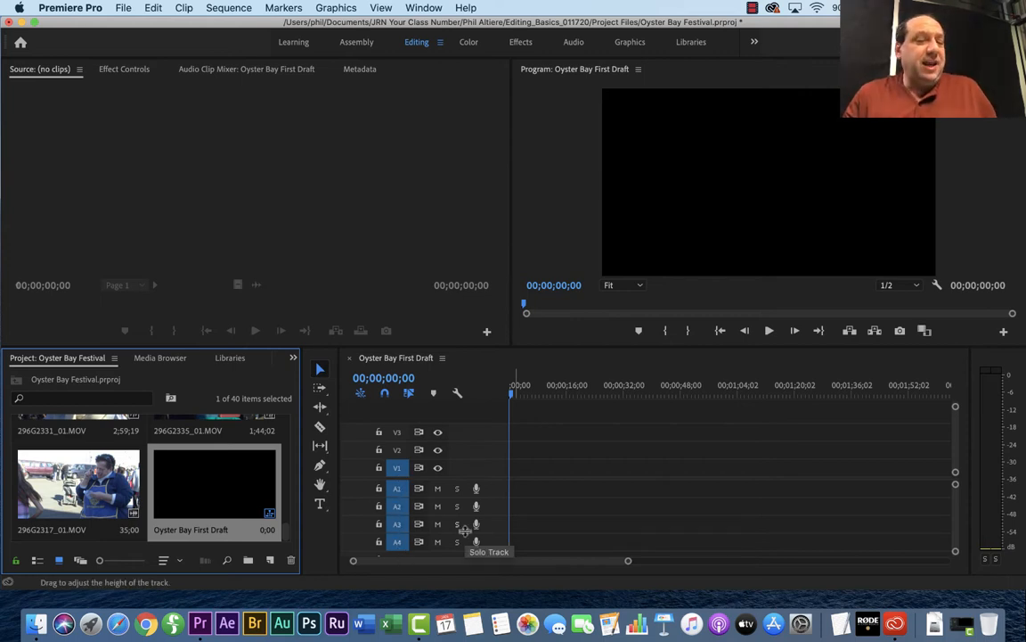
pyautogui.moveTo(397, 467)
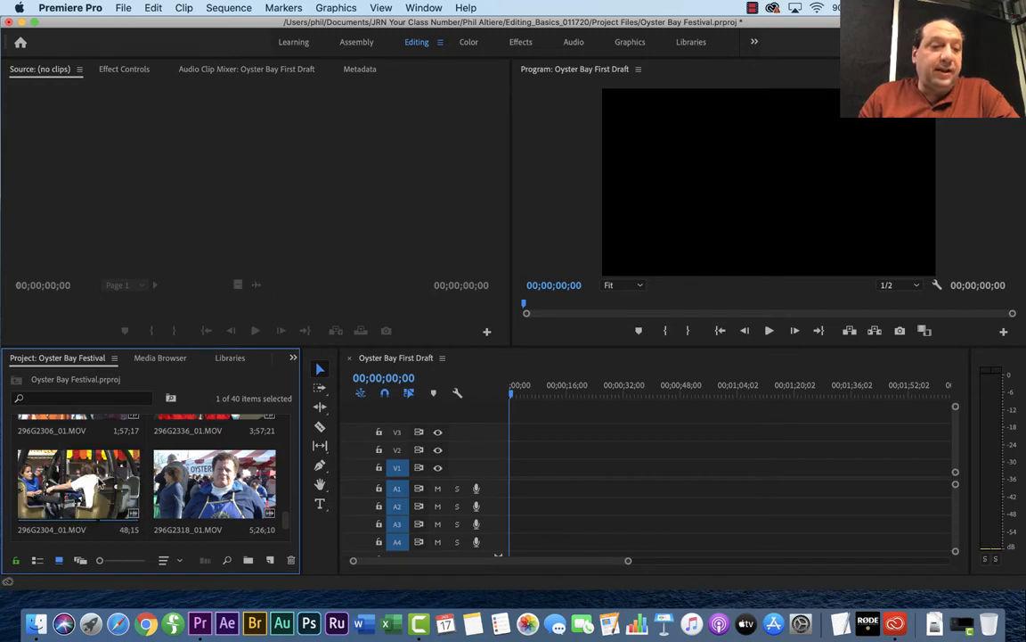
# Load 296G2304_01.MOV in the Source Monitor and scrub to the purple Ferris wheel cabin shot
pyautogui.doubleClick(77, 484)
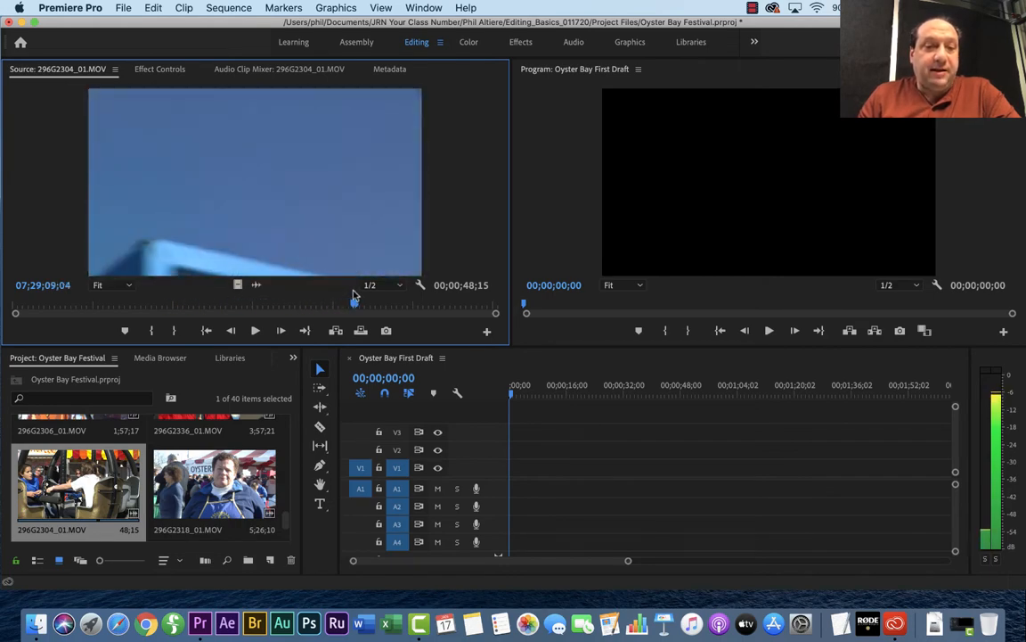
pyautogui.moveTo(360, 311); pyautogui.dragTo(424, 312)
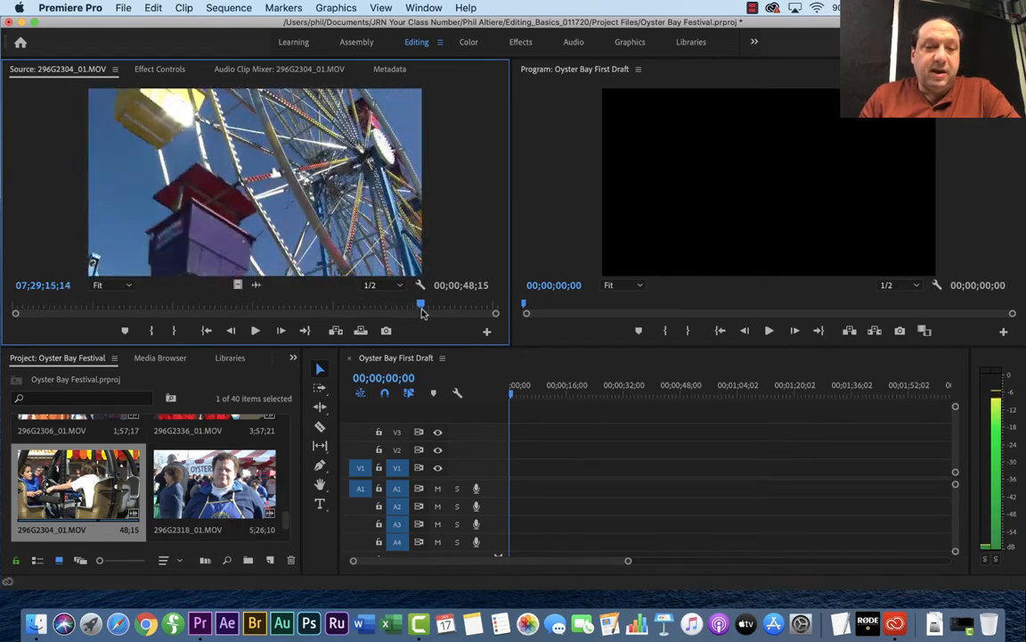
pyautogui.moveTo(422, 312); pyautogui.dragTo(247, 312)
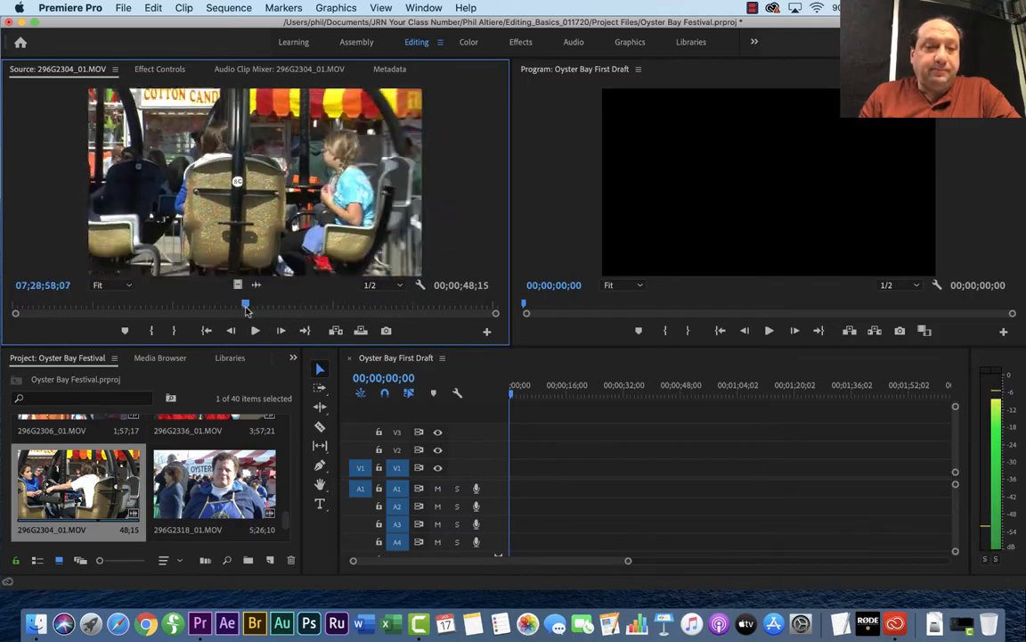
pyautogui.moveTo(247, 311); pyautogui.dragTo(84, 311)
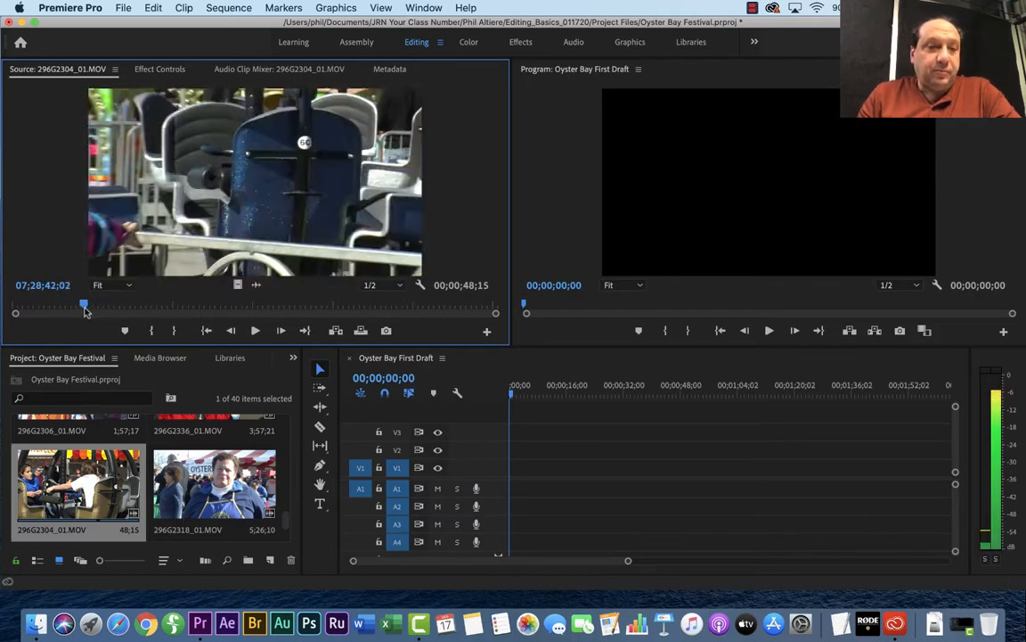
pyautogui.moveTo(85, 307); pyautogui.dragTo(112, 307)
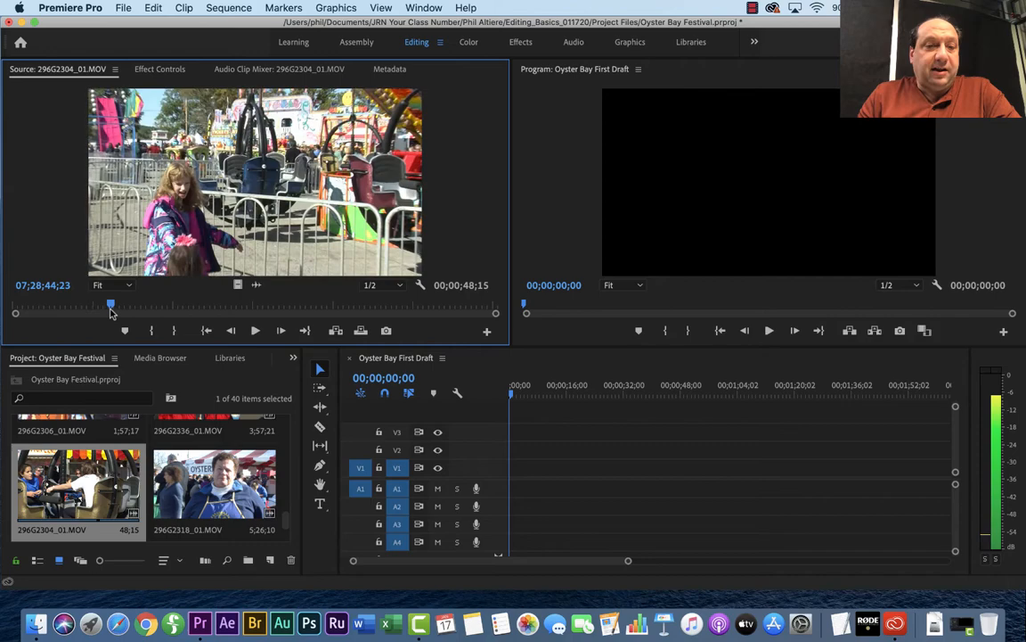
pyautogui.moveTo(110, 306); pyautogui.dragTo(162, 306)
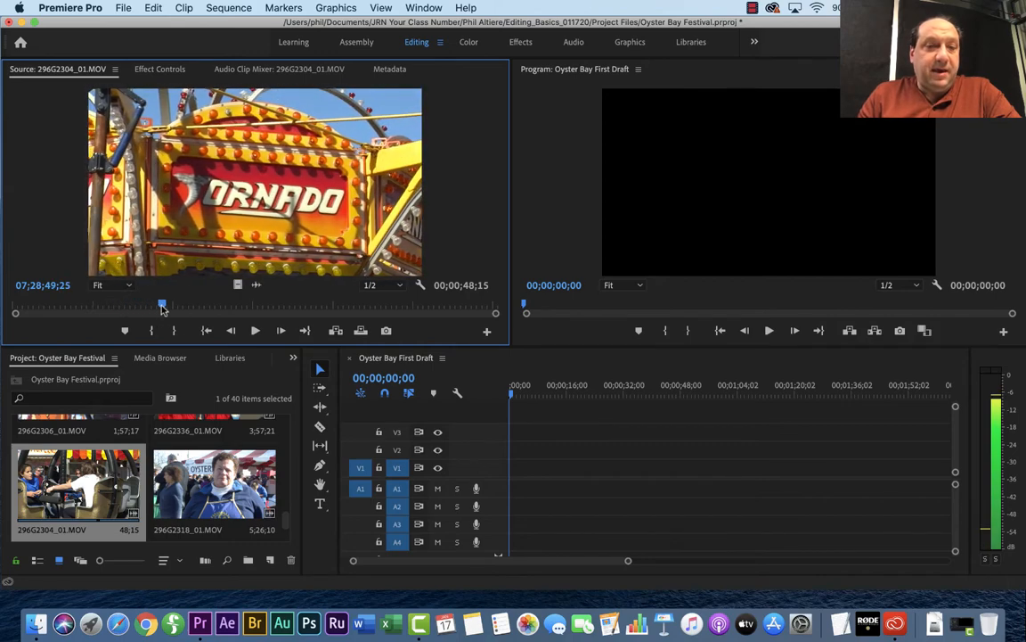
pyautogui.moveTo(162, 305); pyautogui.dragTo(325, 306)
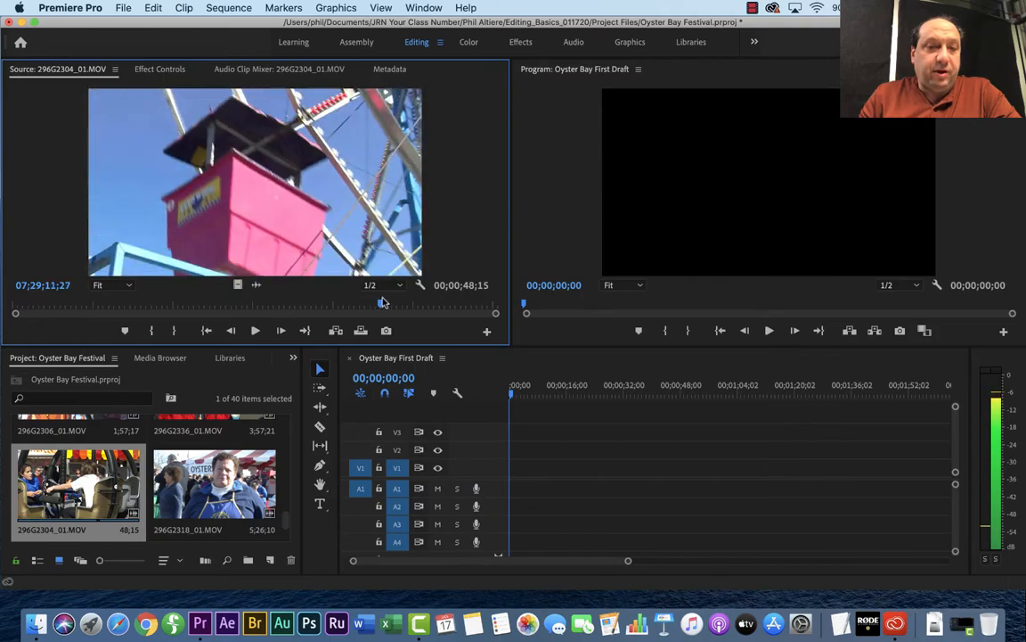
pyautogui.moveTo(383, 313); pyautogui.dragTo(450, 313)
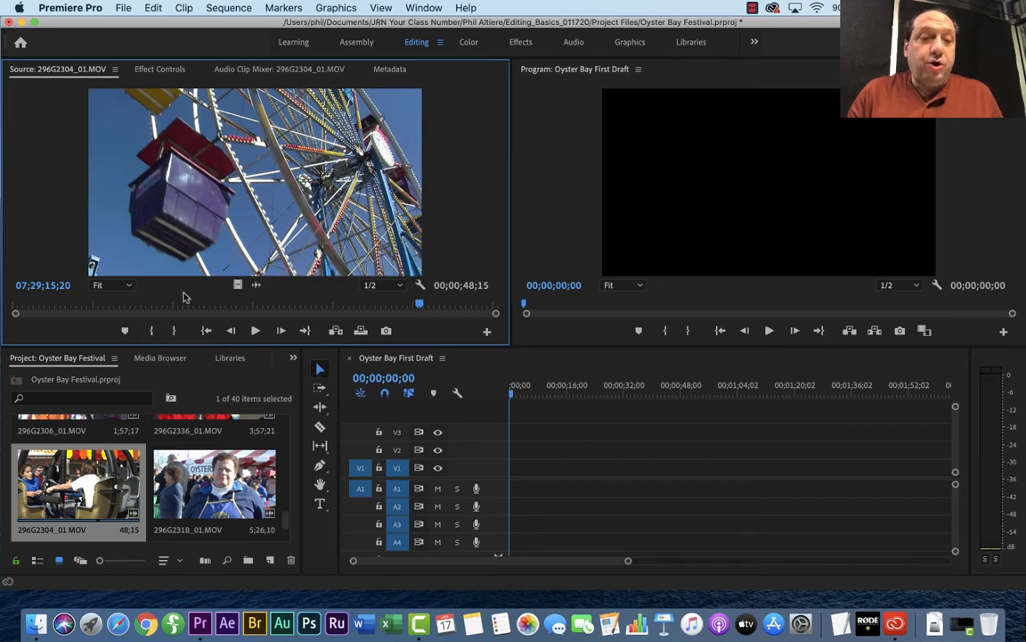
pyautogui.moveTo(151, 331)
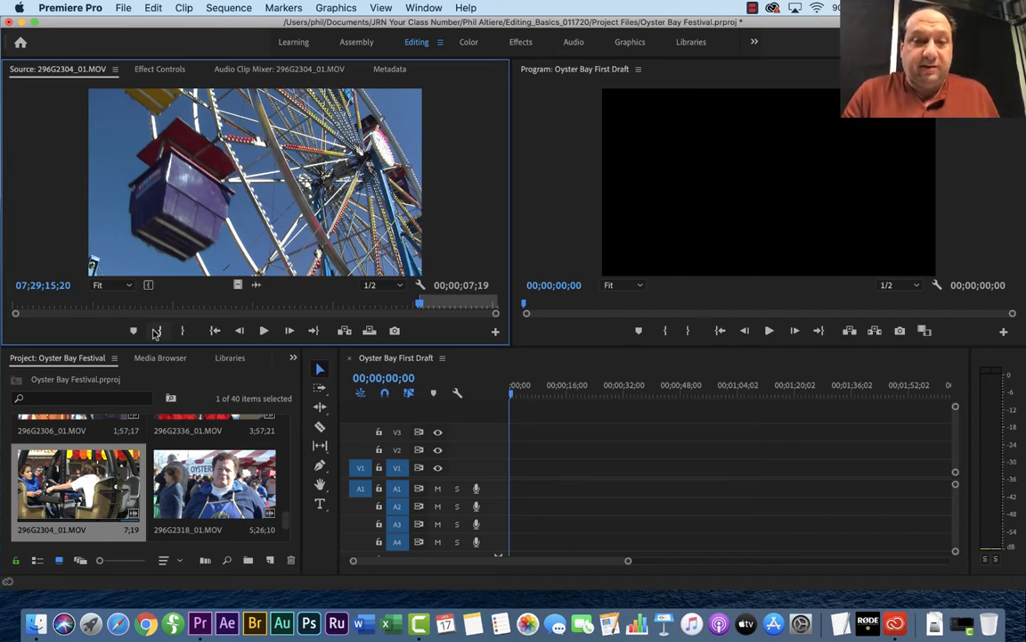
pyautogui.moveTo(263, 330)
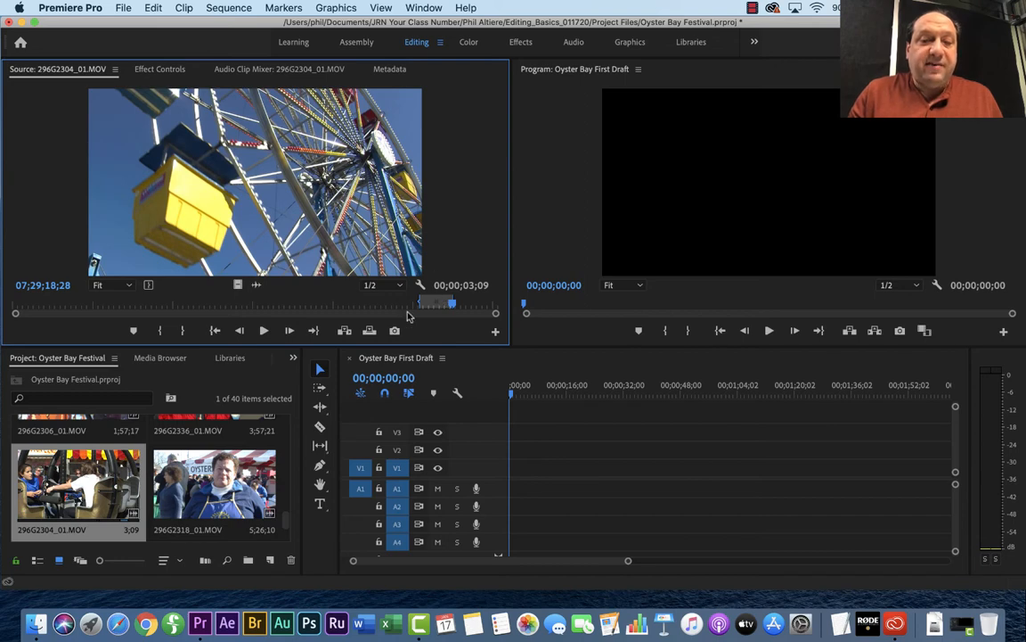
pyautogui.moveTo(467, 301)
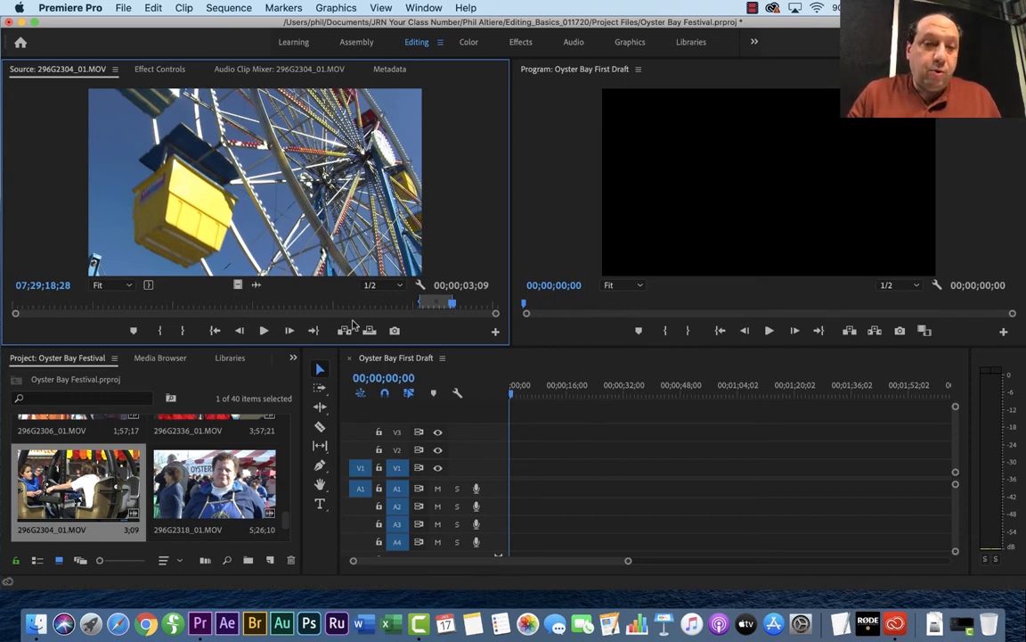
pyautogui.moveTo(344, 330)
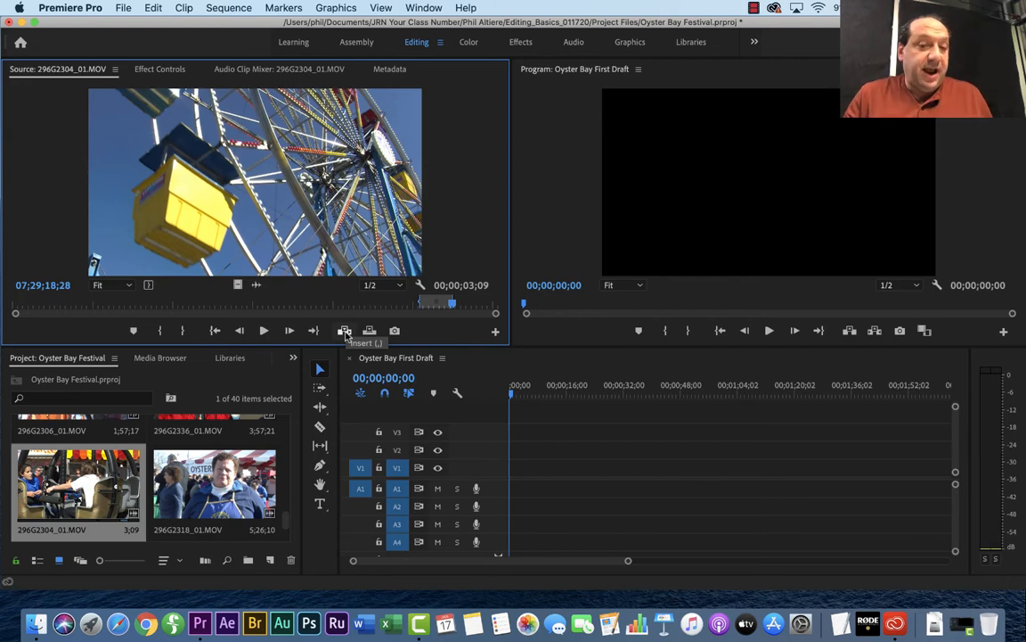
pyautogui.moveTo(369, 332)
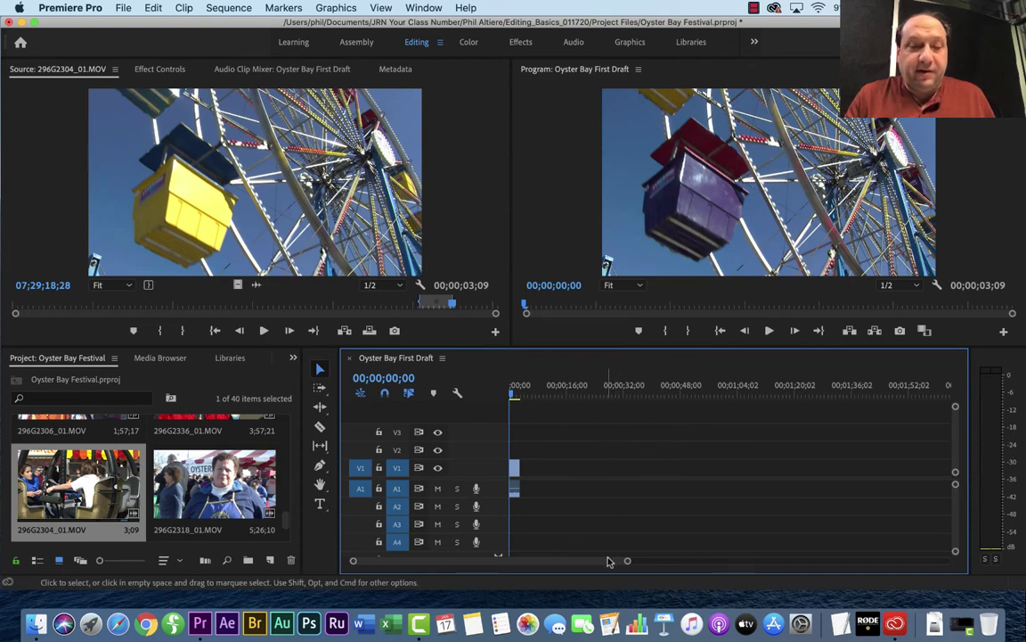
pyautogui.moveTo(629, 563)
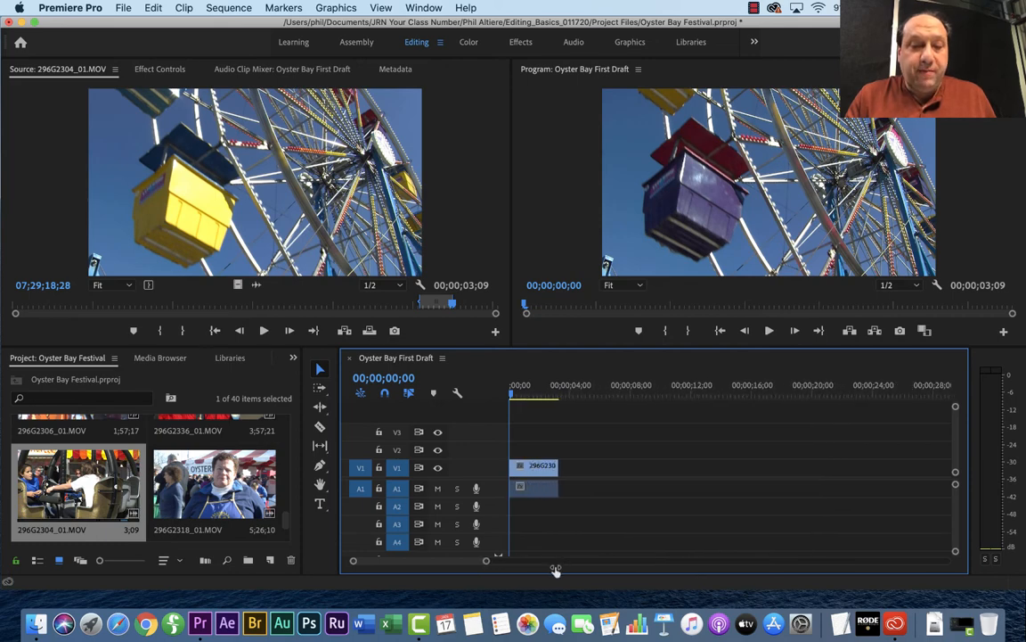
pyautogui.moveTo(586, 567)
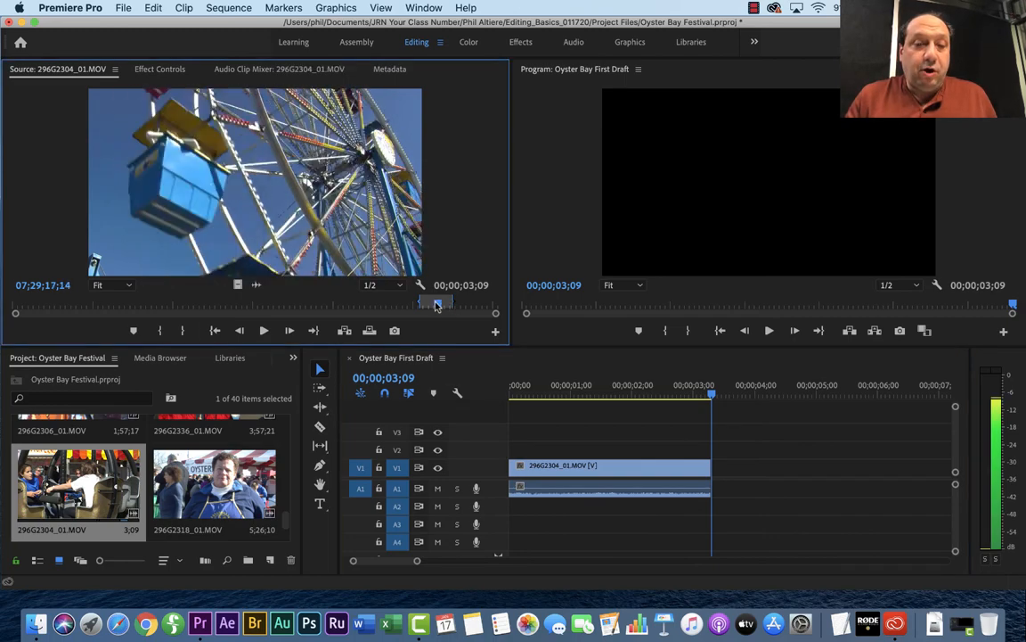
# Mark a 00;00;04;12 spinning-ride section and park the sequence time after the Ferris wheel clip
pyautogui.moveTo(437, 307); pyautogui.dragTo(281, 307)
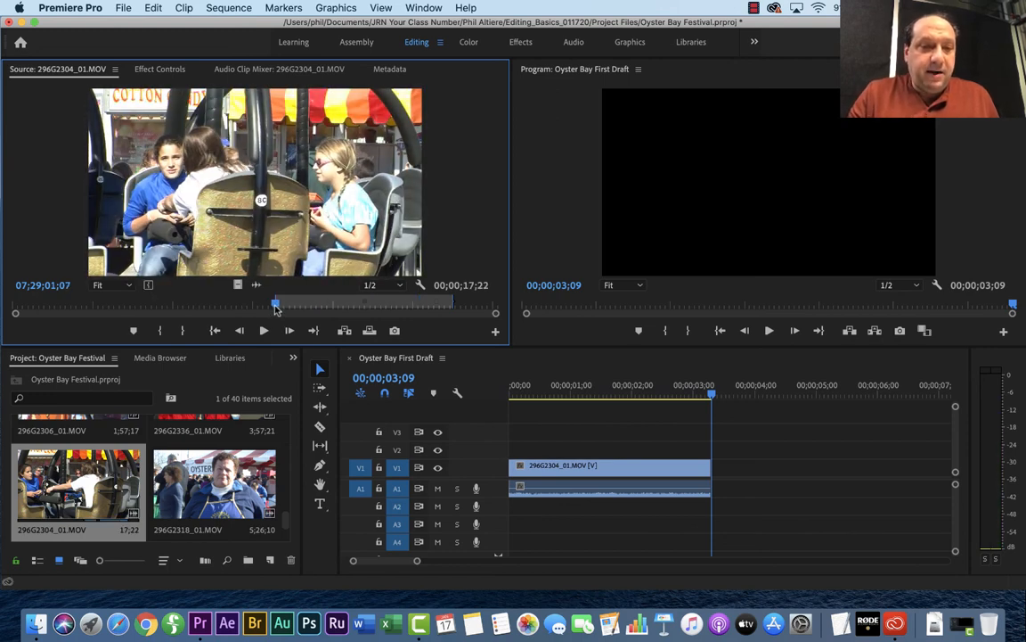
pyautogui.click(264, 331)
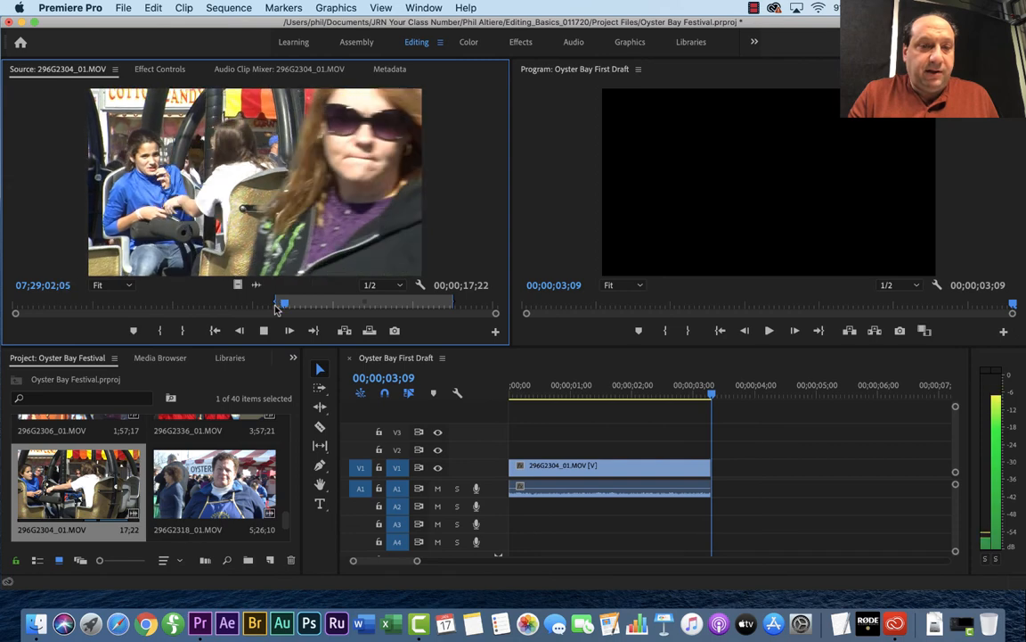
pyautogui.moveTo(284, 304); pyautogui.dragTo(304, 304)
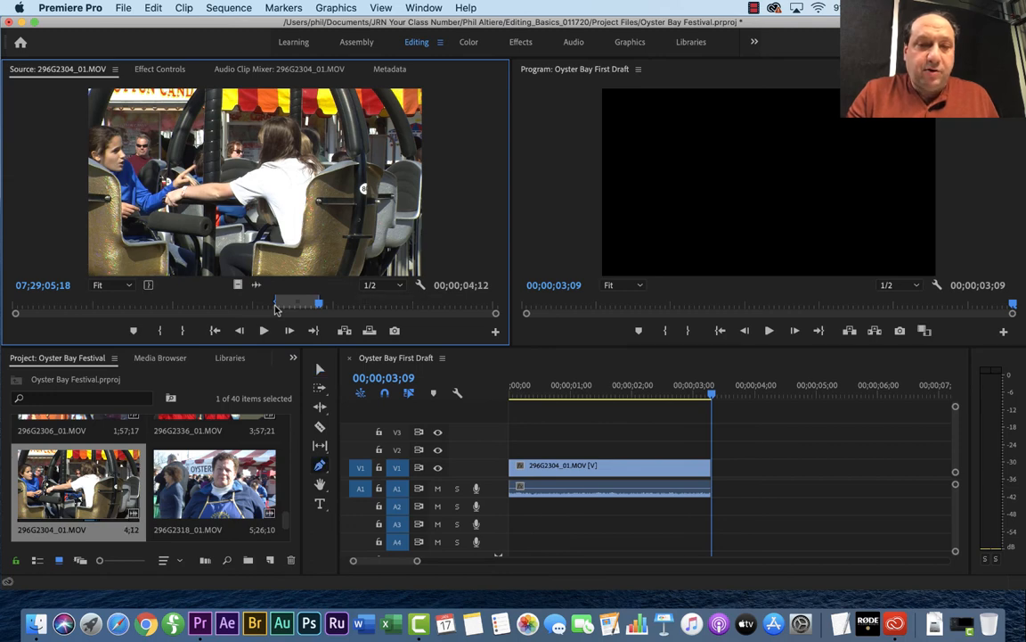
pyautogui.moveTo(494, 263)
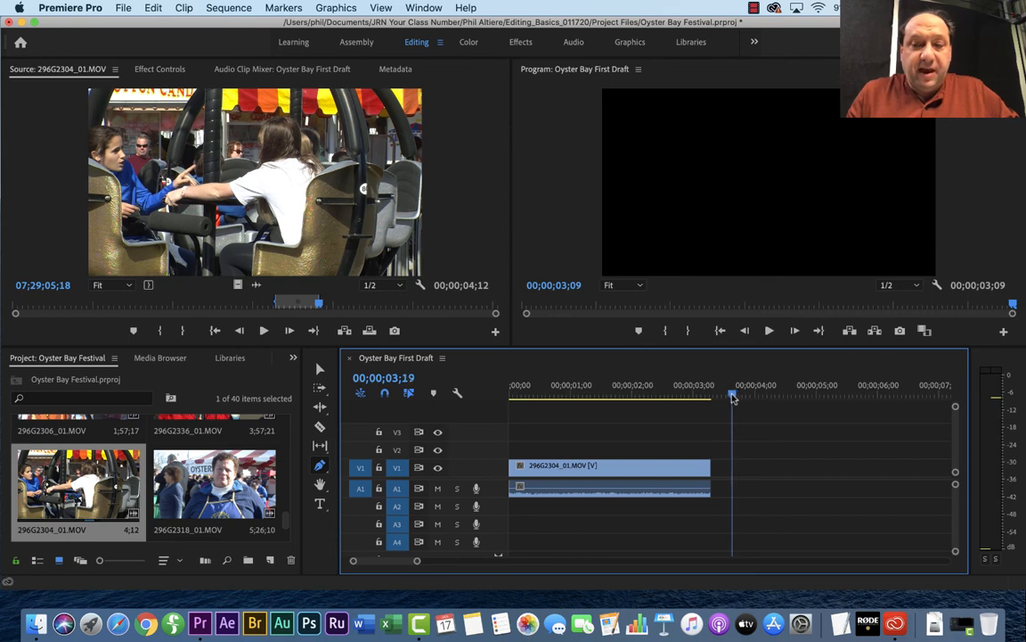
pyautogui.moveTo(732, 396); pyautogui.dragTo(726, 397)
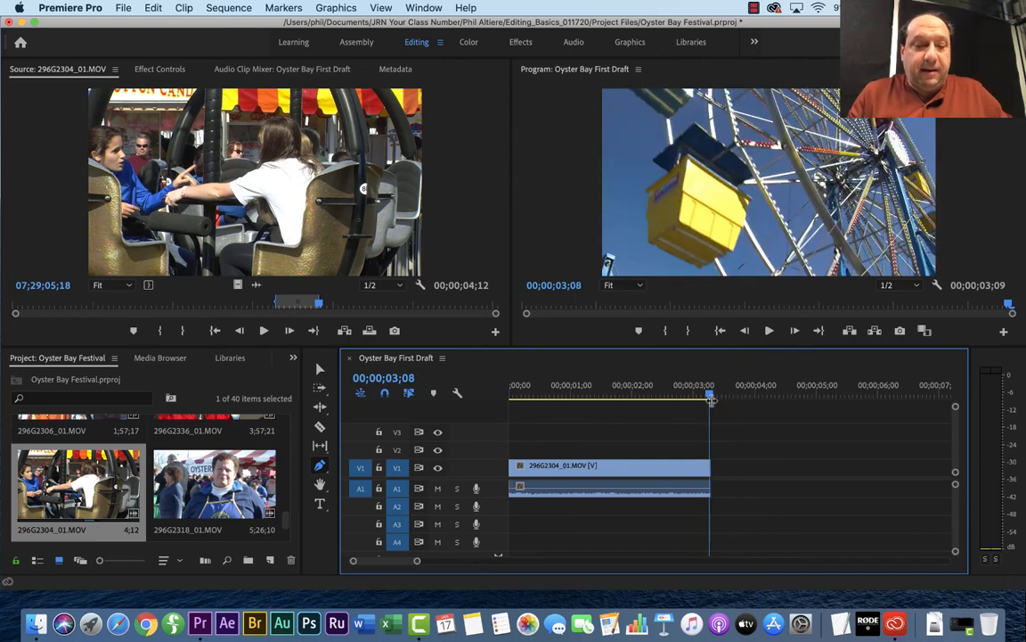
pyautogui.click(712, 394)
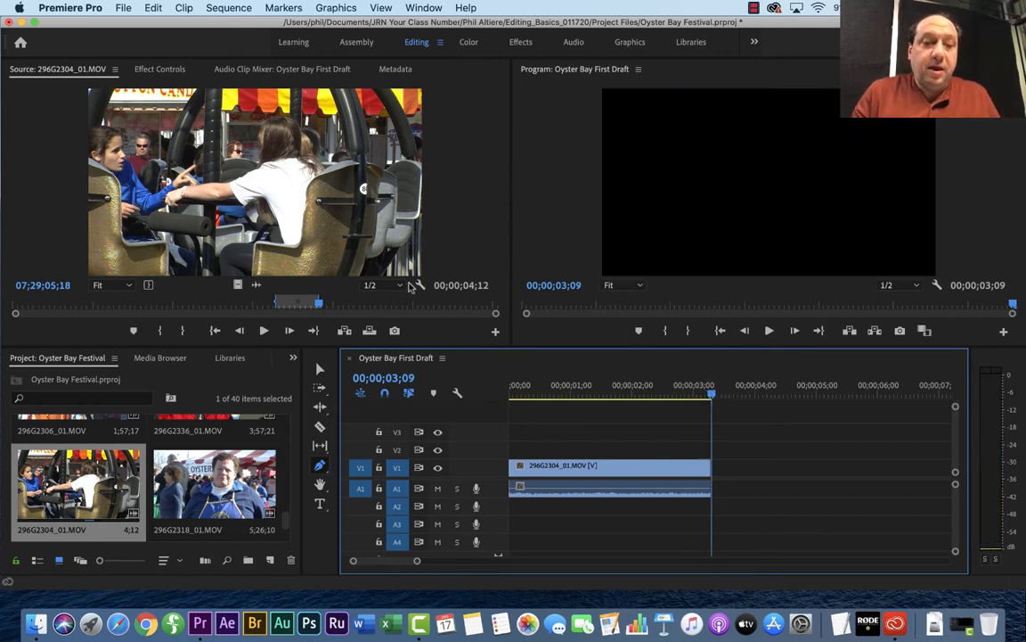
pyautogui.moveTo(344, 330)
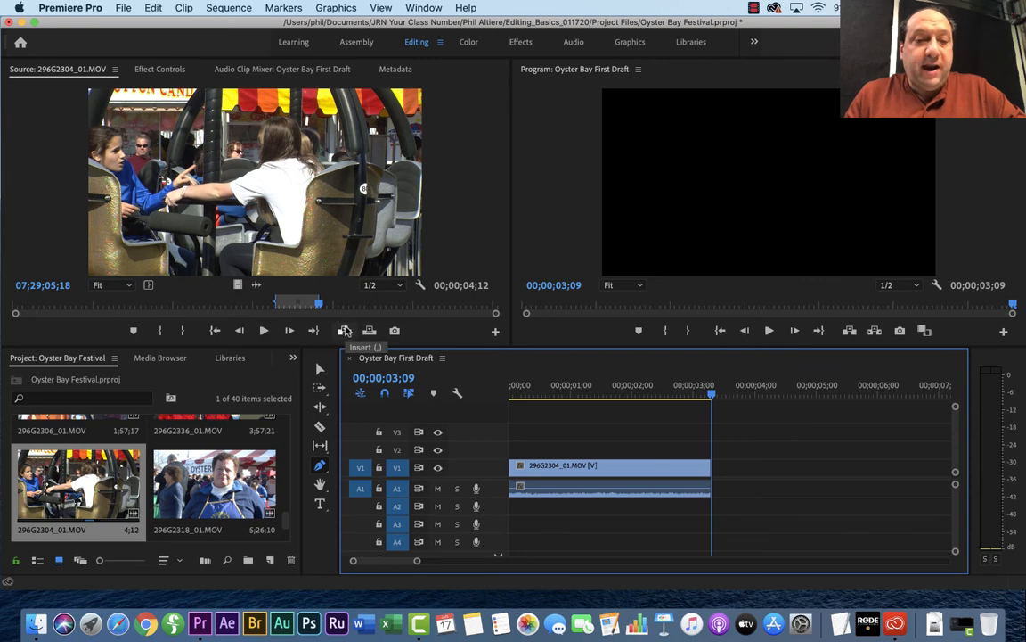
pyautogui.moveTo(369, 331)
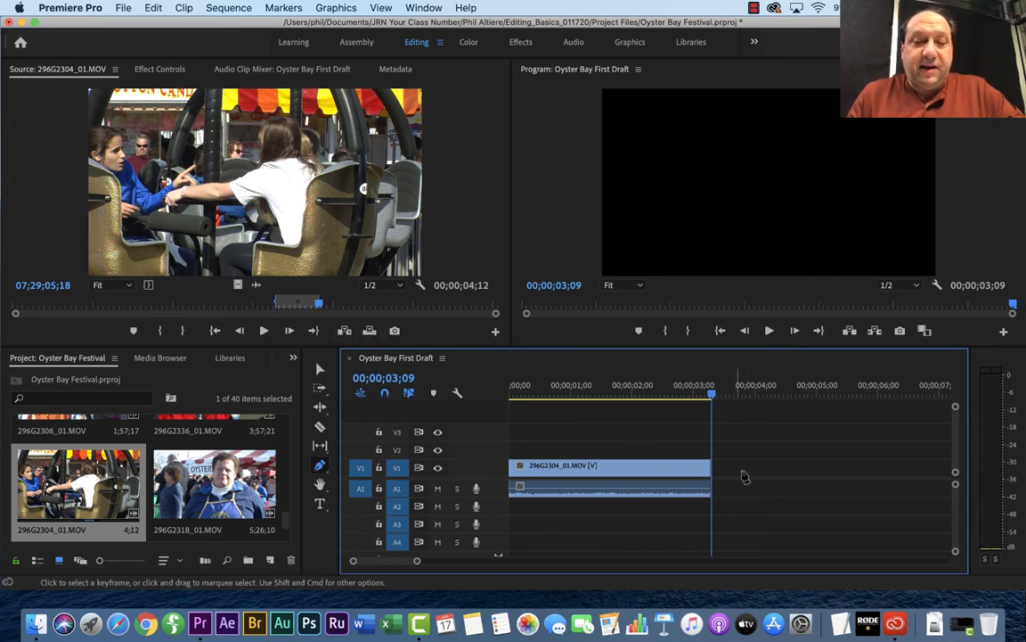
pyautogui.moveTo(319, 369)
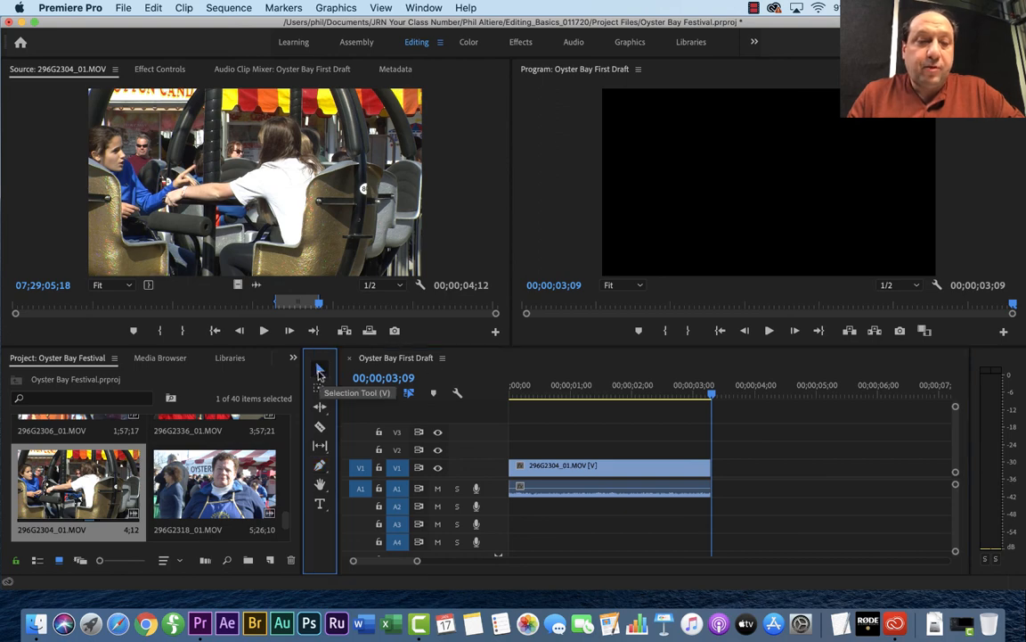
pyautogui.moveTo(345, 330)
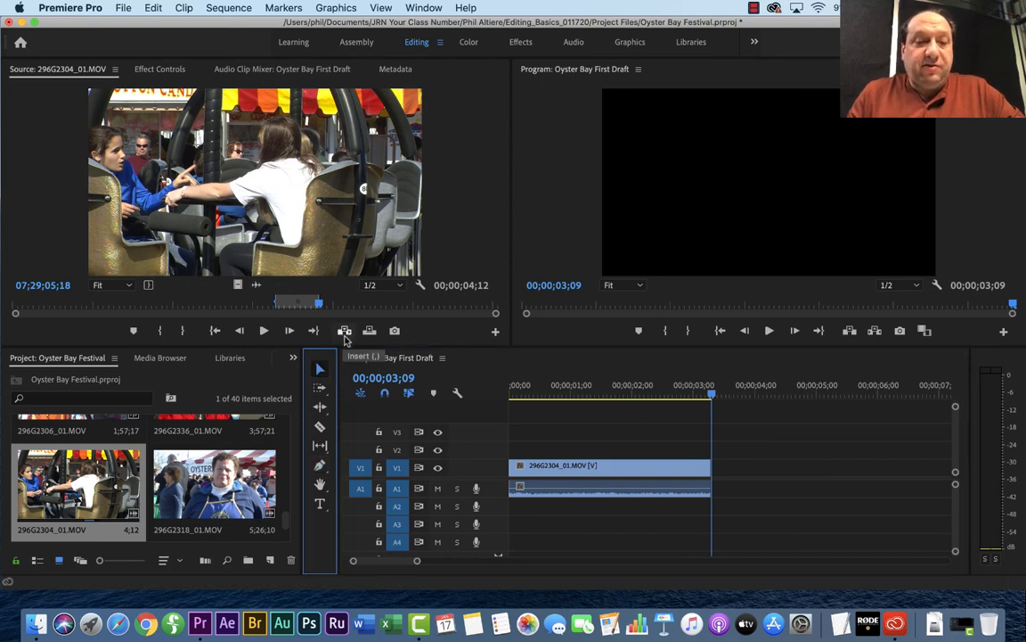